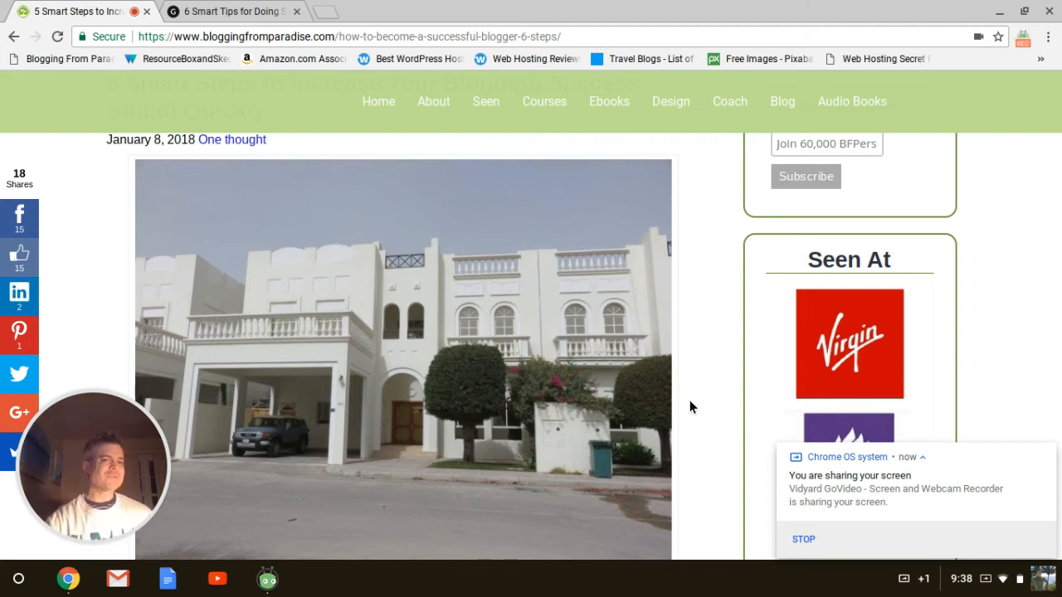
pyautogui.moveTo(712, 341)
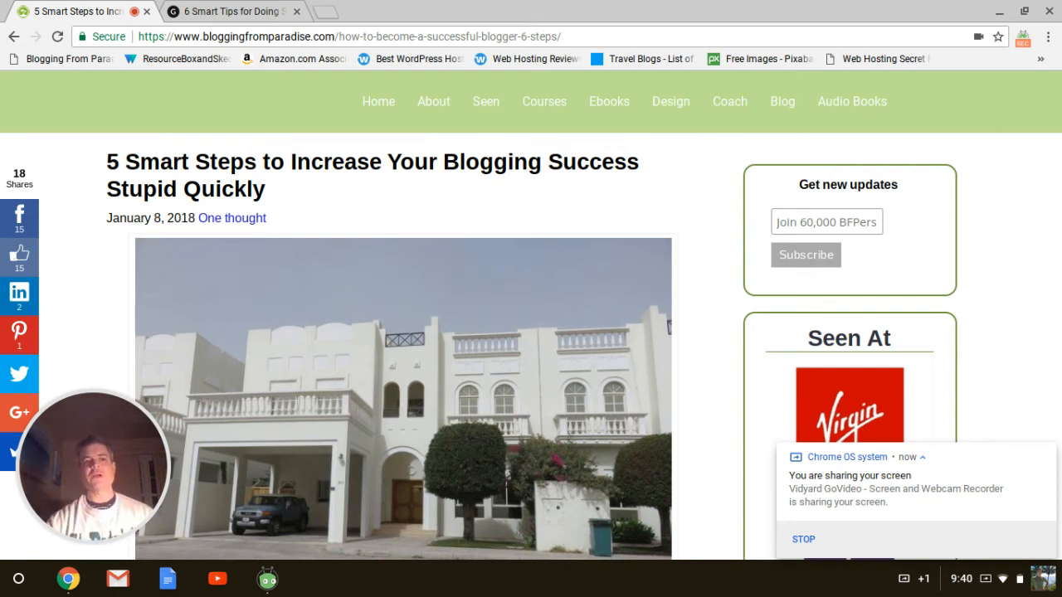
# Step: Scroll to the photo caption 'Crib where we house sat in Doha Qatar'
pyautogui.scroll(-3)
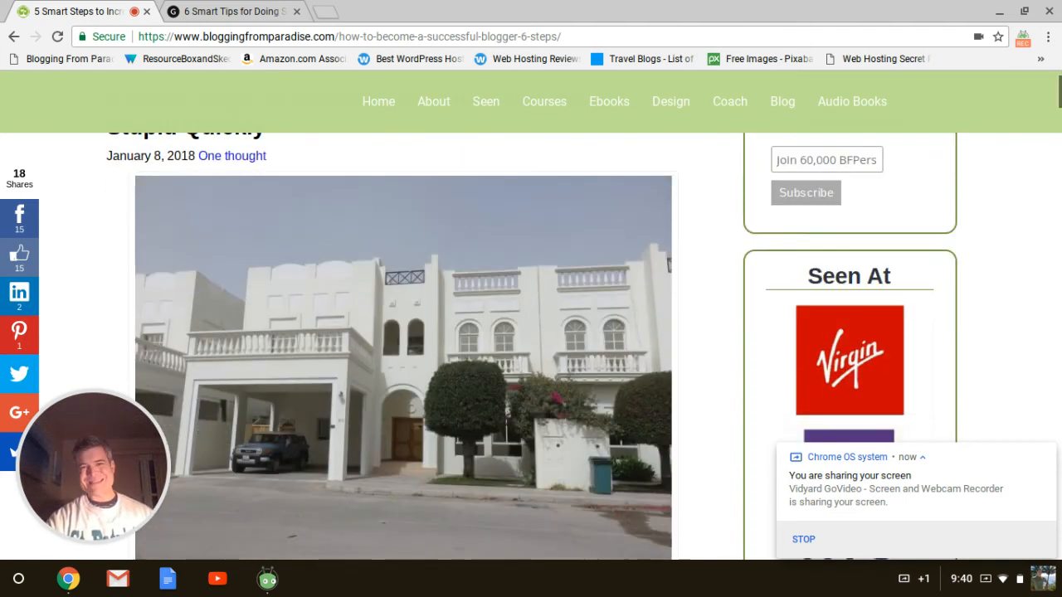
pyautogui.scroll(-3)
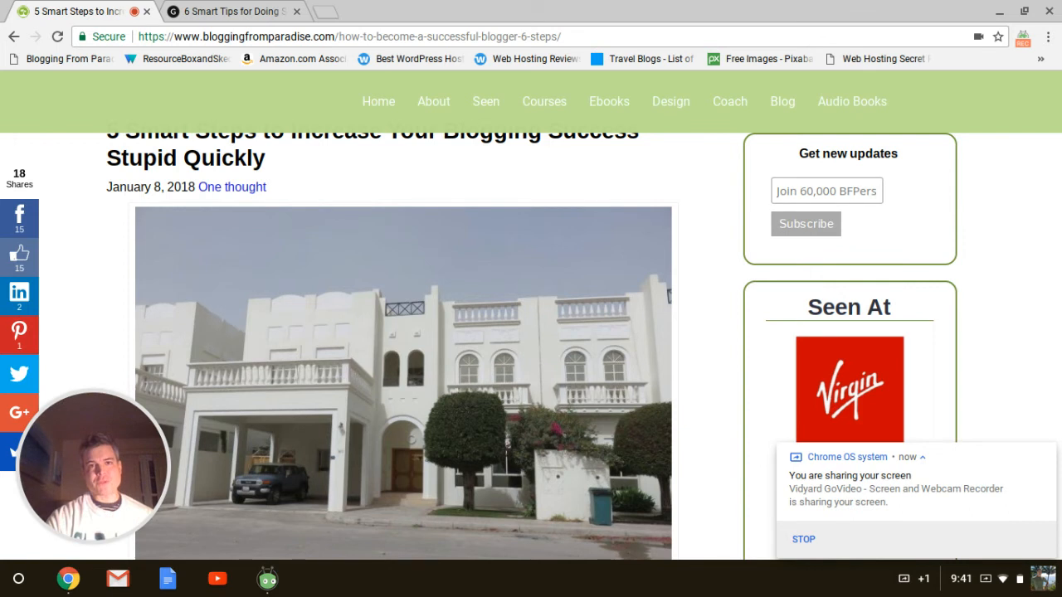
pyautogui.scroll(-3)
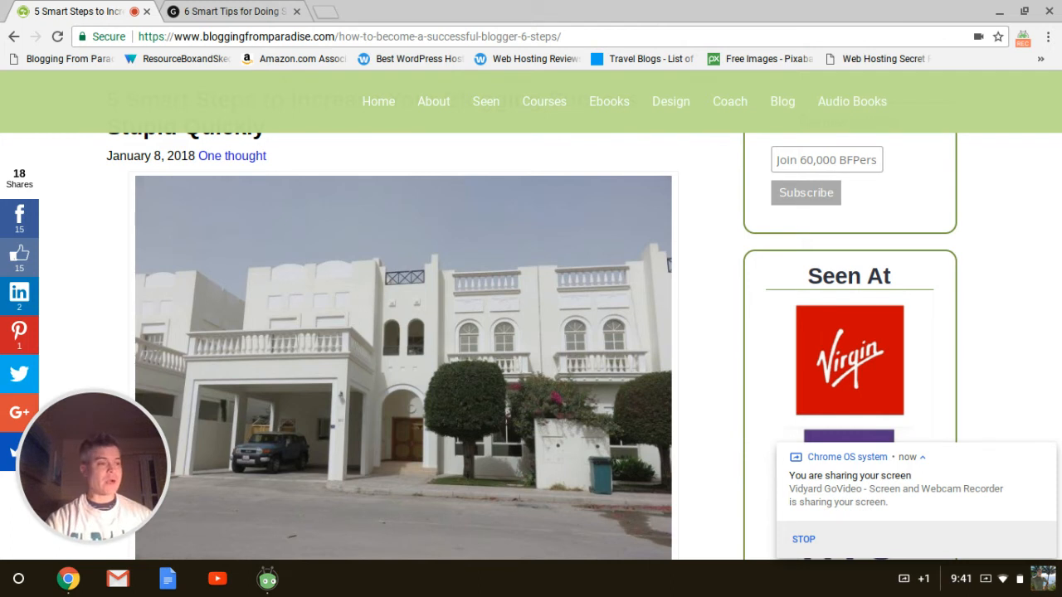
pyautogui.scroll(-3)
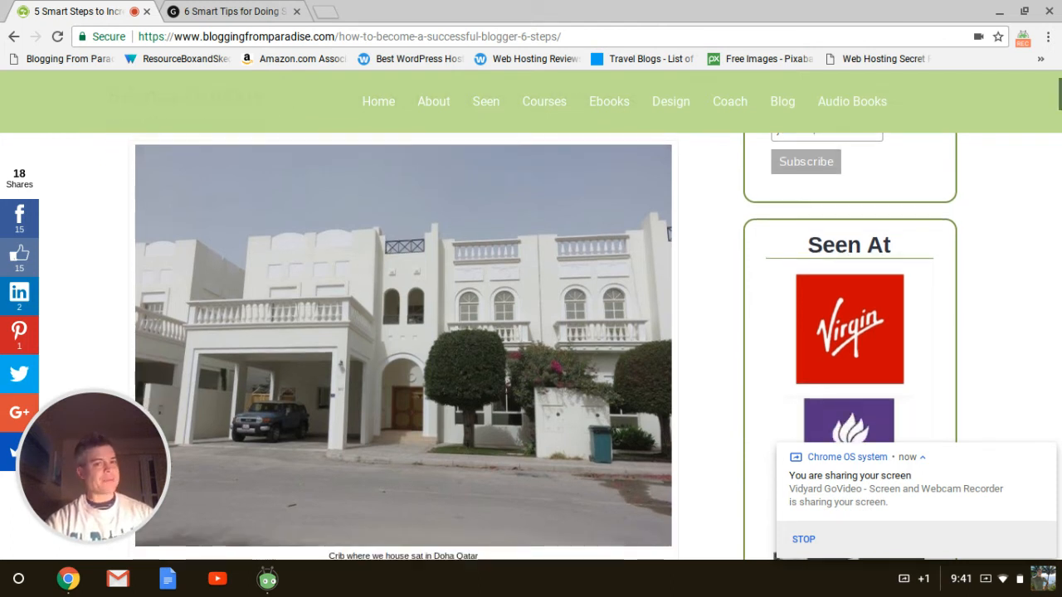
pyautogui.scroll(-3)
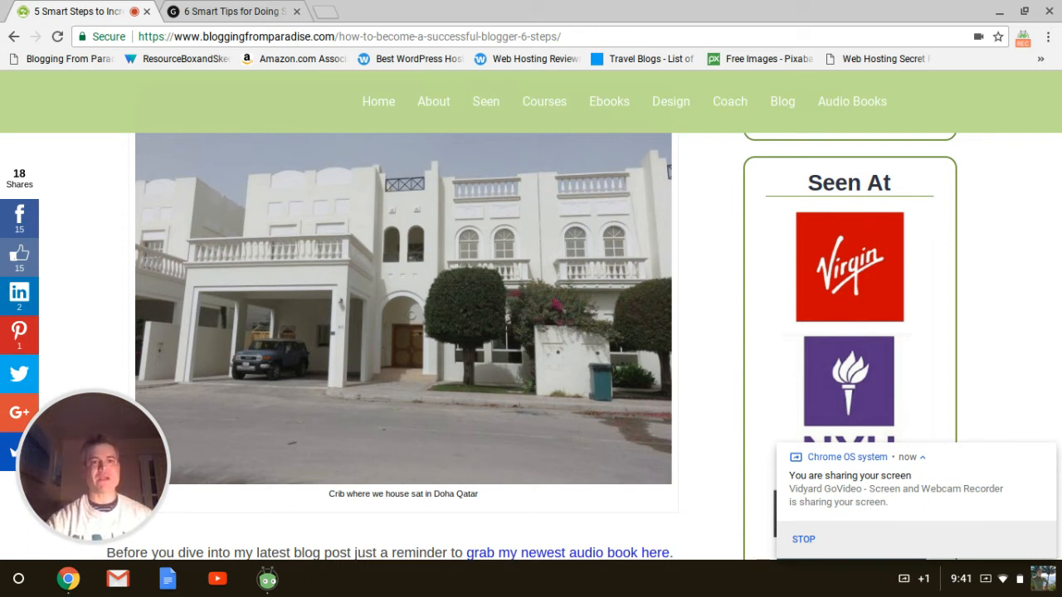
pyautogui.scroll(-3)
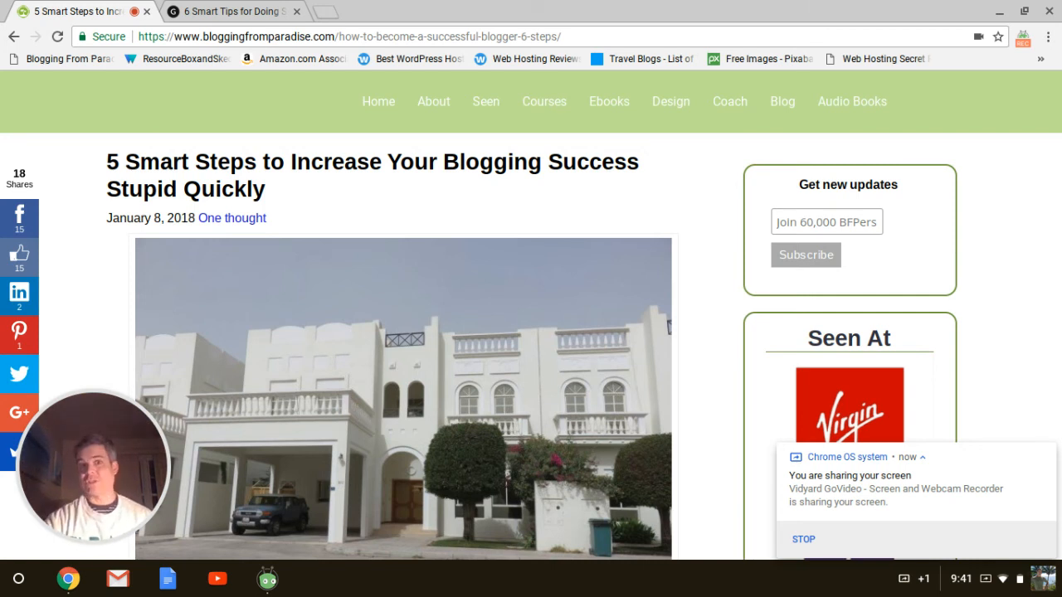
pyautogui.scroll(-3)
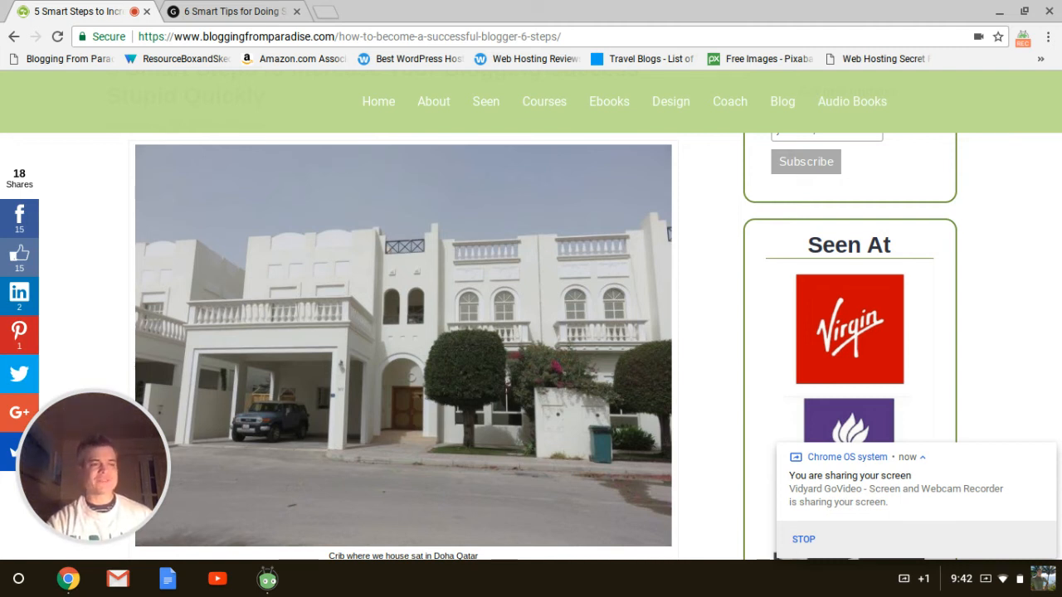
# Step: Scroll to the Costa Rica hummingbird intro and the 'Become a Successful Blogger' heading
pyautogui.scroll(-3)
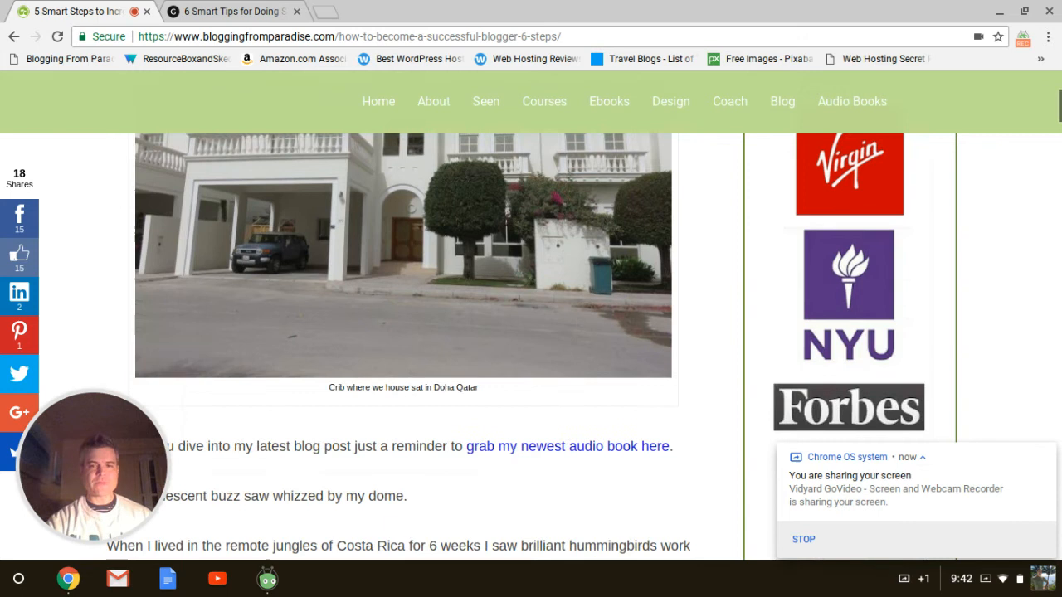
pyautogui.scroll(-3)
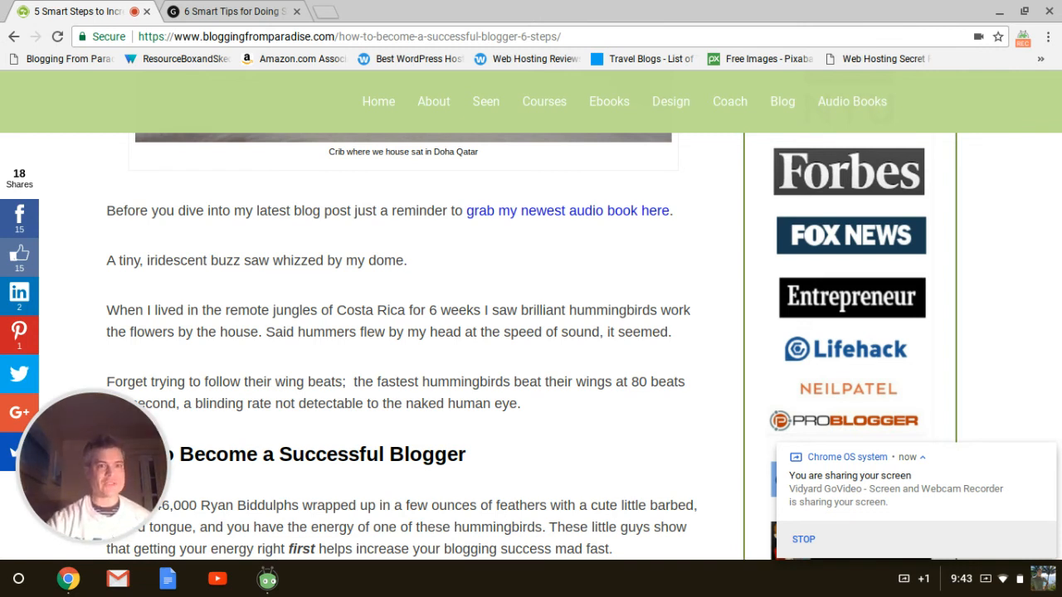
# Step: Scroll through the 'How to Become a Successful Blogger' paragraphs to the Benefits list start
pyautogui.scroll(-3)
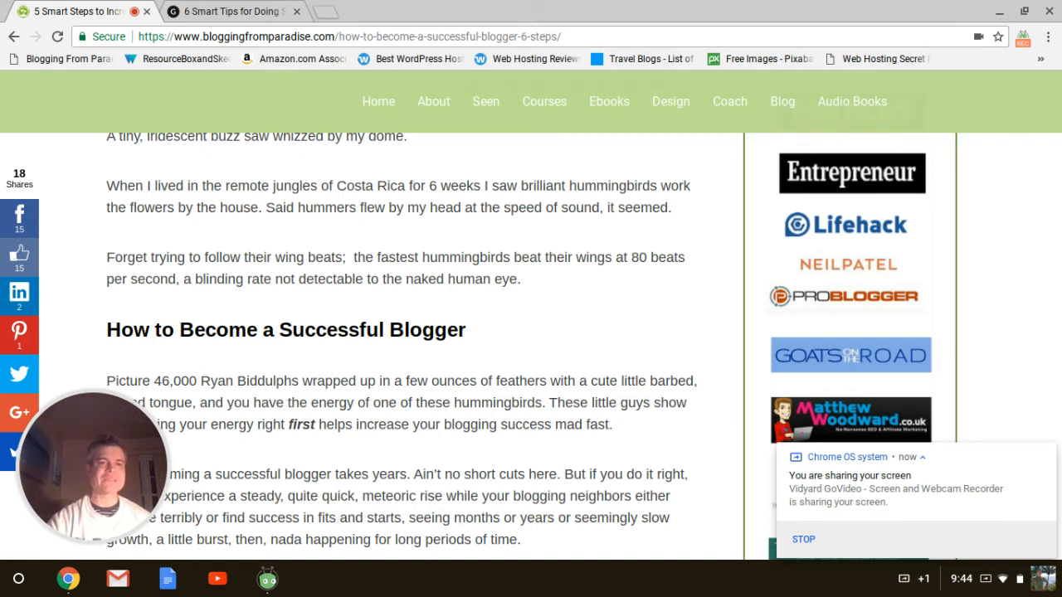
pyautogui.scroll(-3)
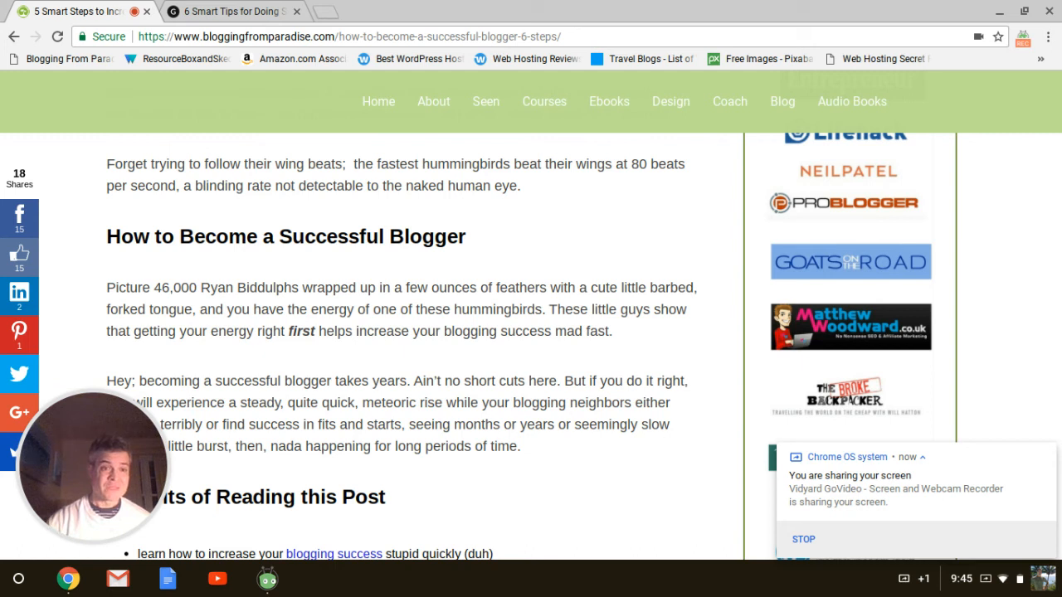
# Step: Scroll to the three-item 'Benefits of Reading this Post' list and 'Do Your Energy Work'
pyautogui.scroll(-3)
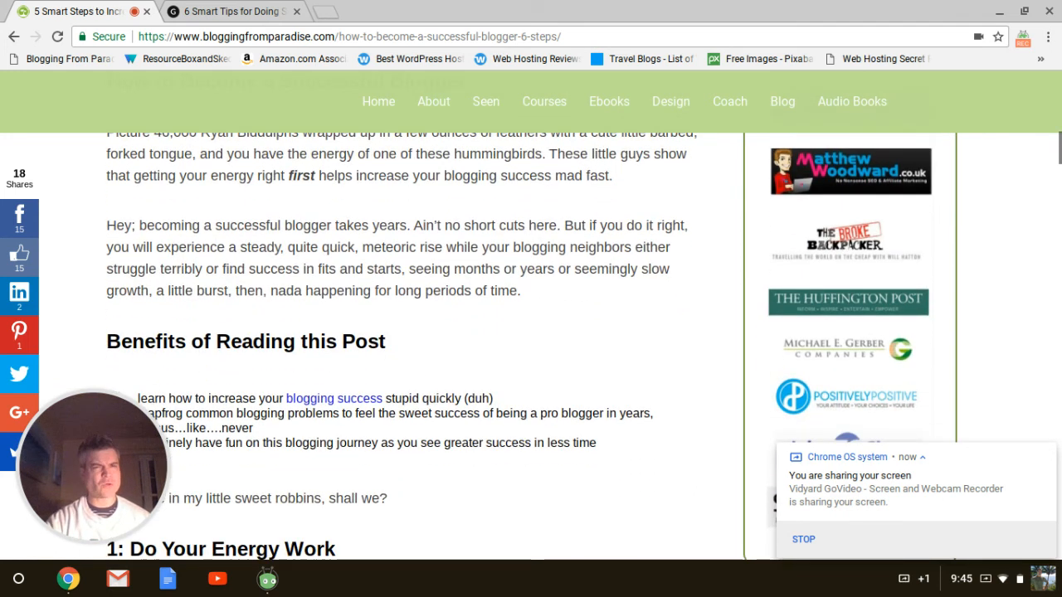
pyautogui.scroll(-3)
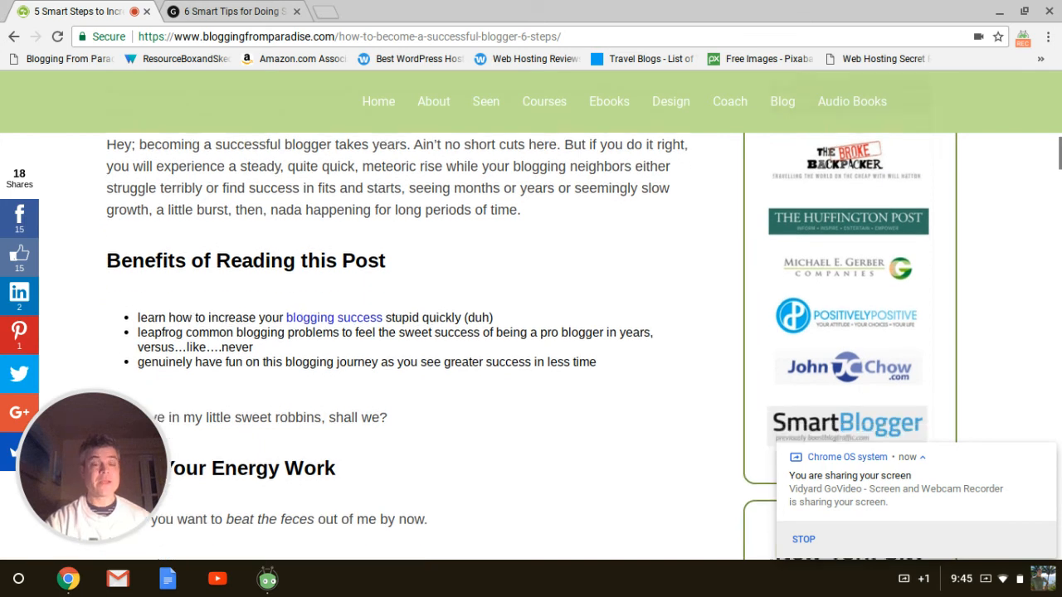
pyautogui.scroll(-3)
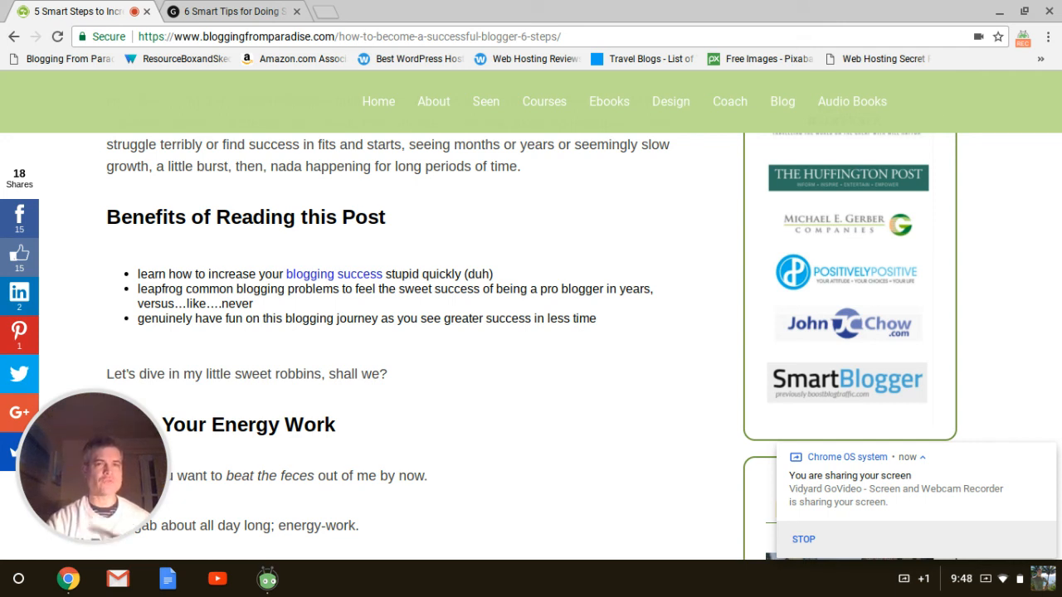
# Step: Scroll to the 'Stuff to Be' list of meditating, yoga and prayer
pyautogui.scroll(-3)
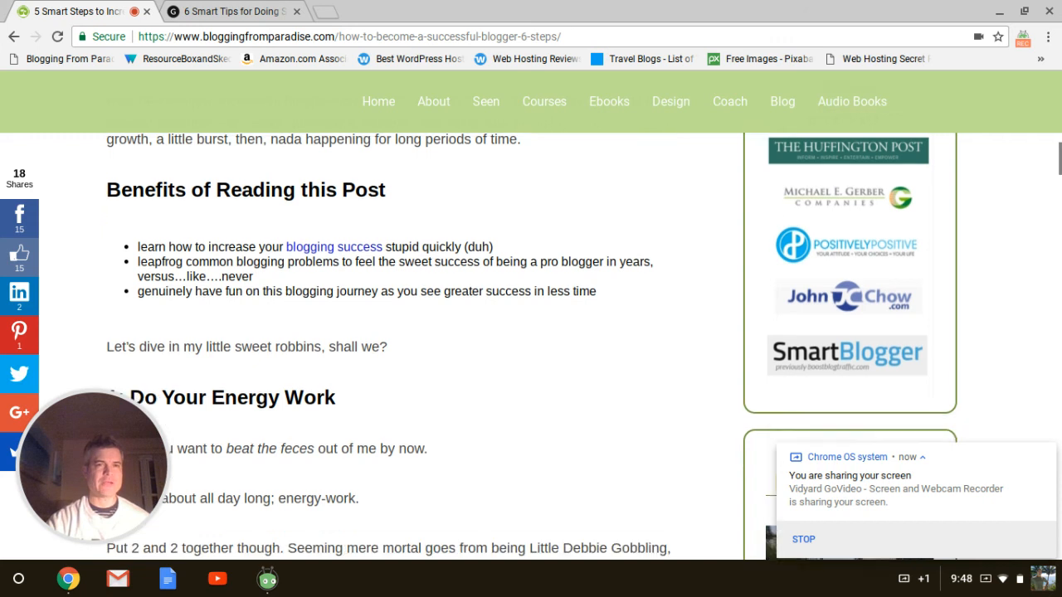
pyautogui.scroll(-3)
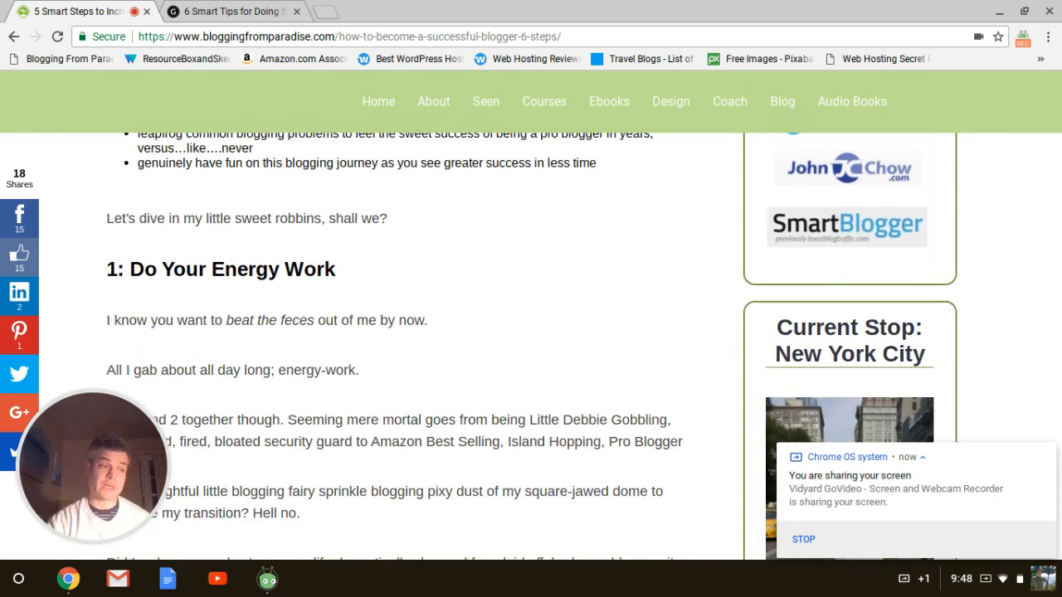
pyautogui.scroll(-3)
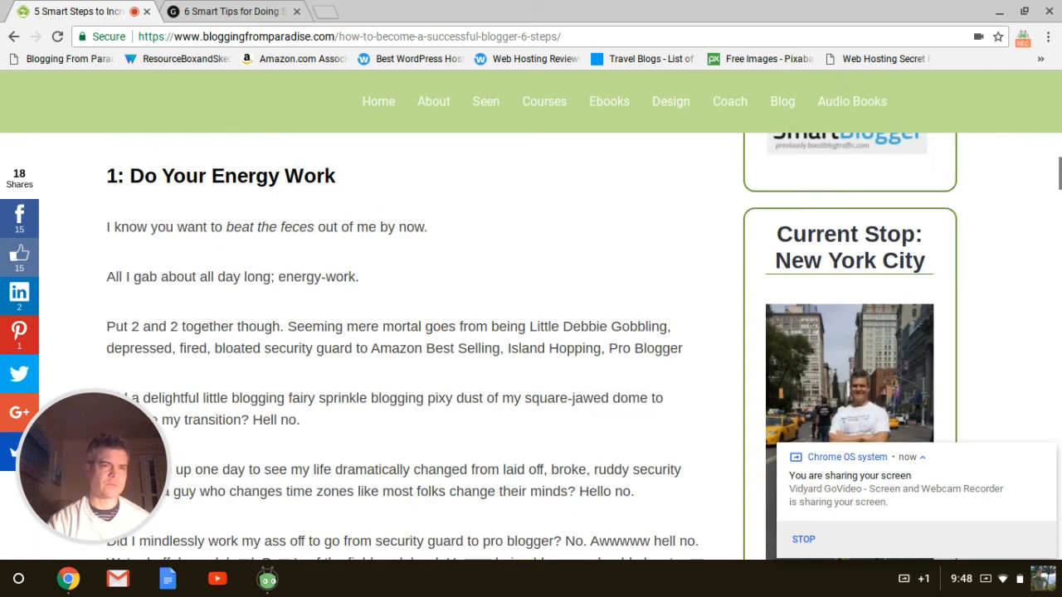
pyautogui.scroll(-3)
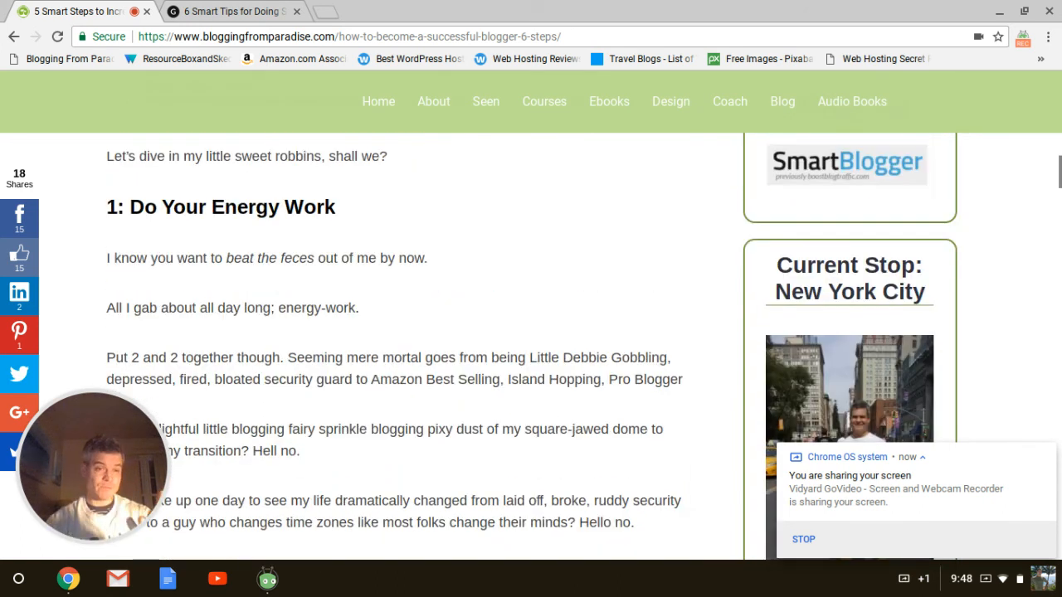
pyautogui.scroll(-3)
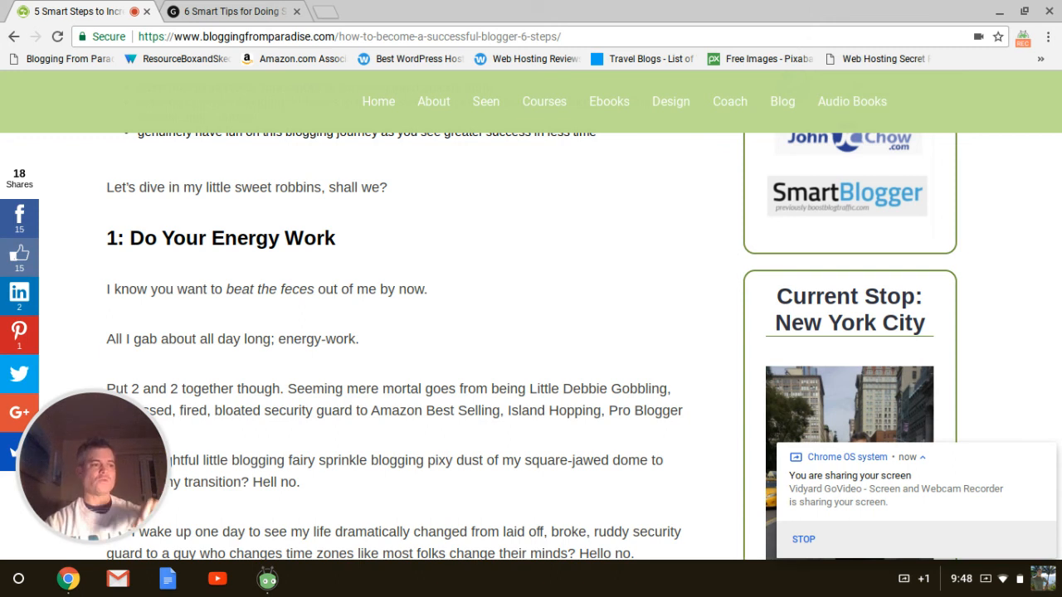
pyautogui.scroll(-3)
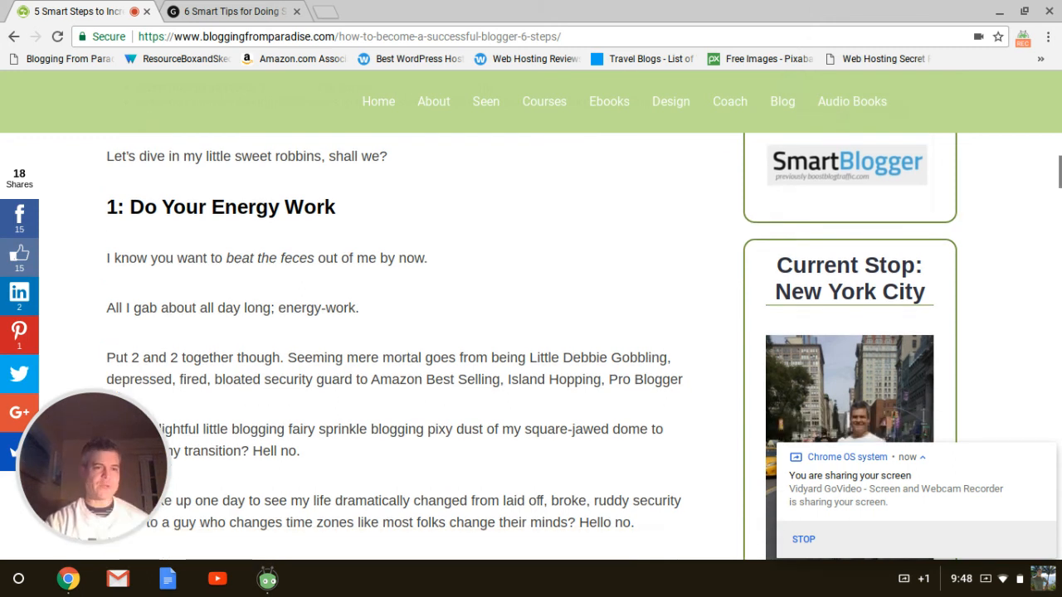
pyautogui.scroll(-3)
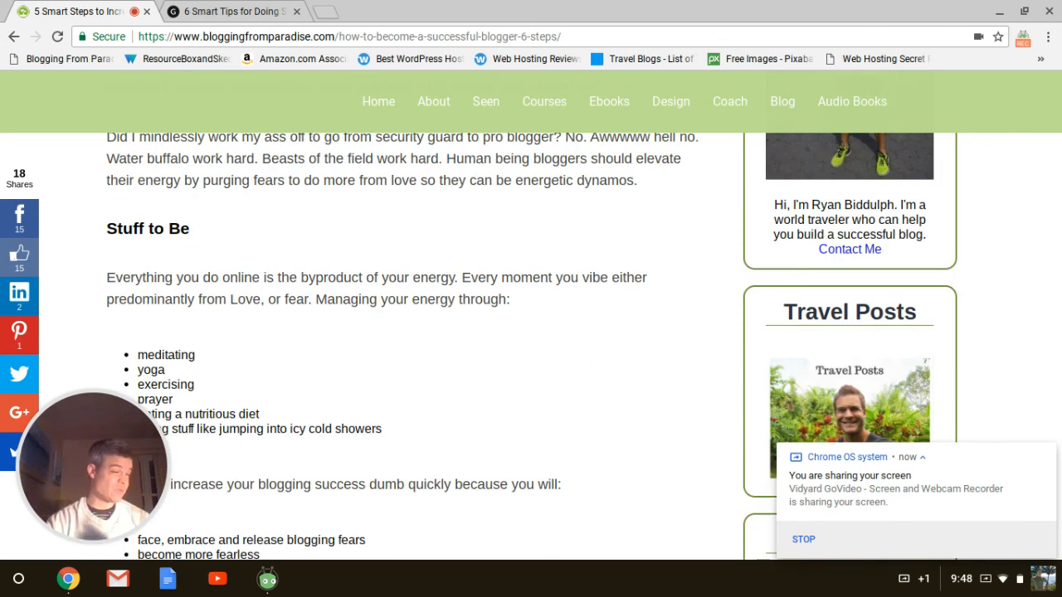
# Step: Scroll to the '5 Tips to Raise Your Level of Vibration eBook' resource and Amazon card
pyautogui.scroll(-3)
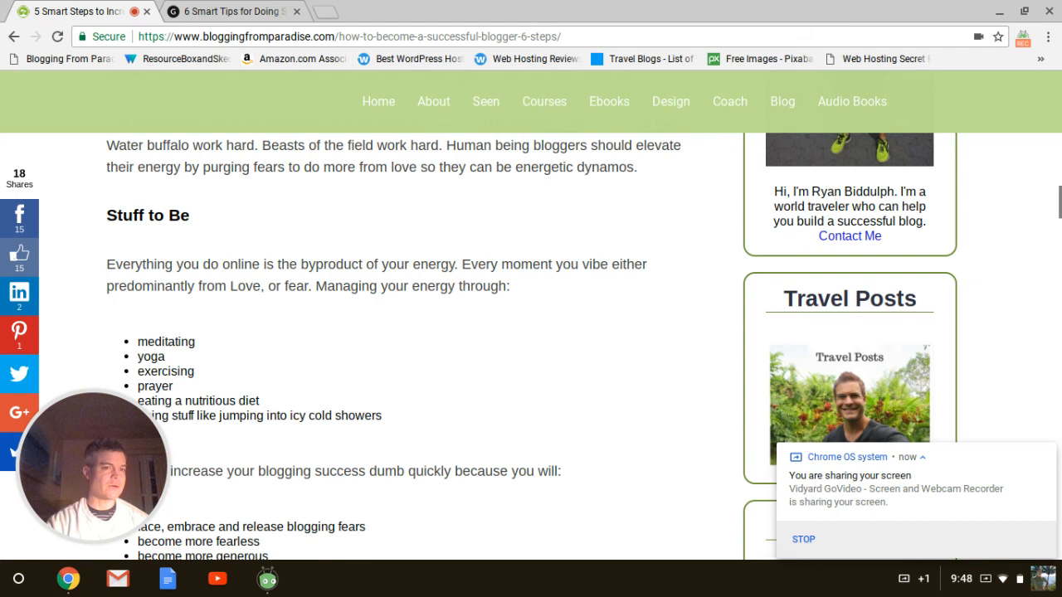
pyautogui.scroll(-3)
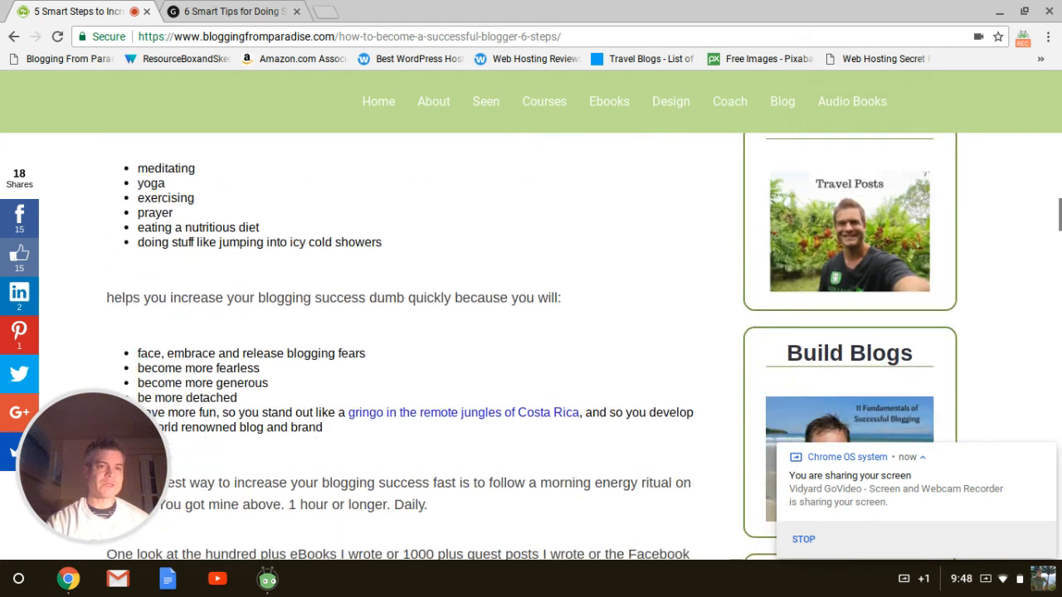
pyautogui.scroll(-3)
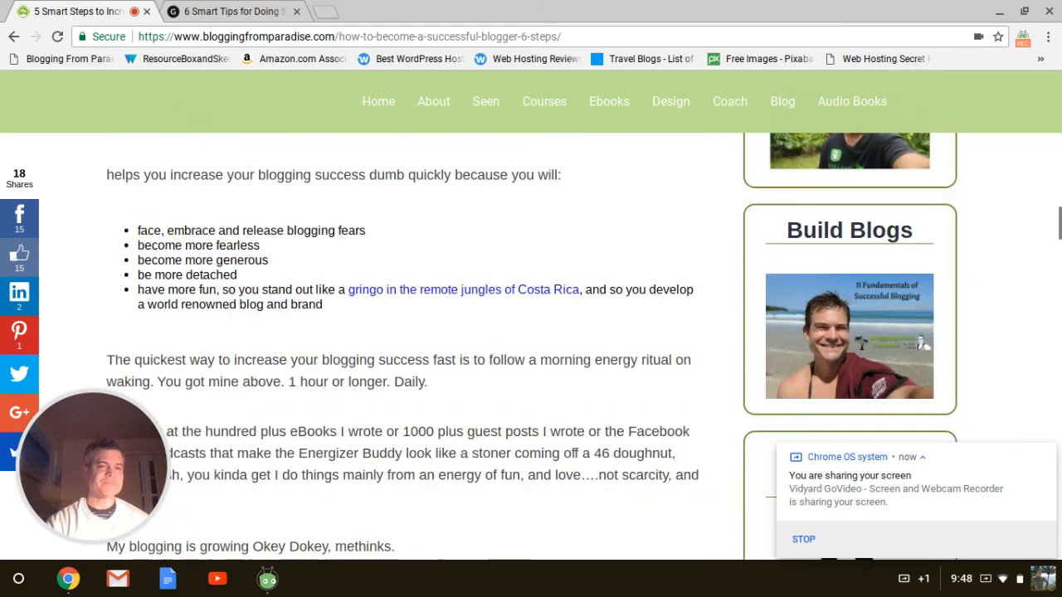
pyautogui.scroll(-3)
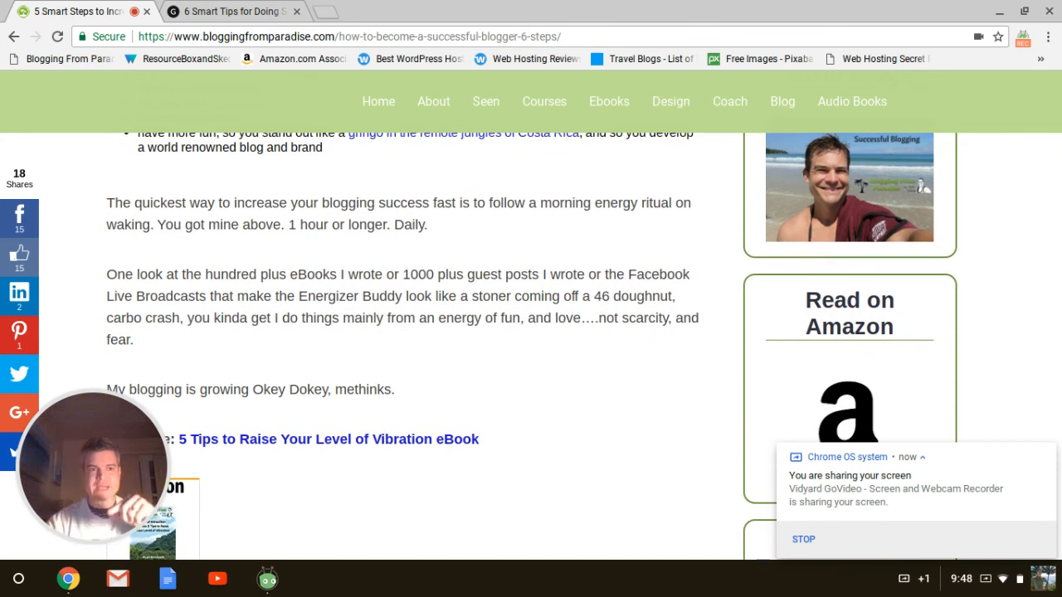
pyautogui.scroll(-3)
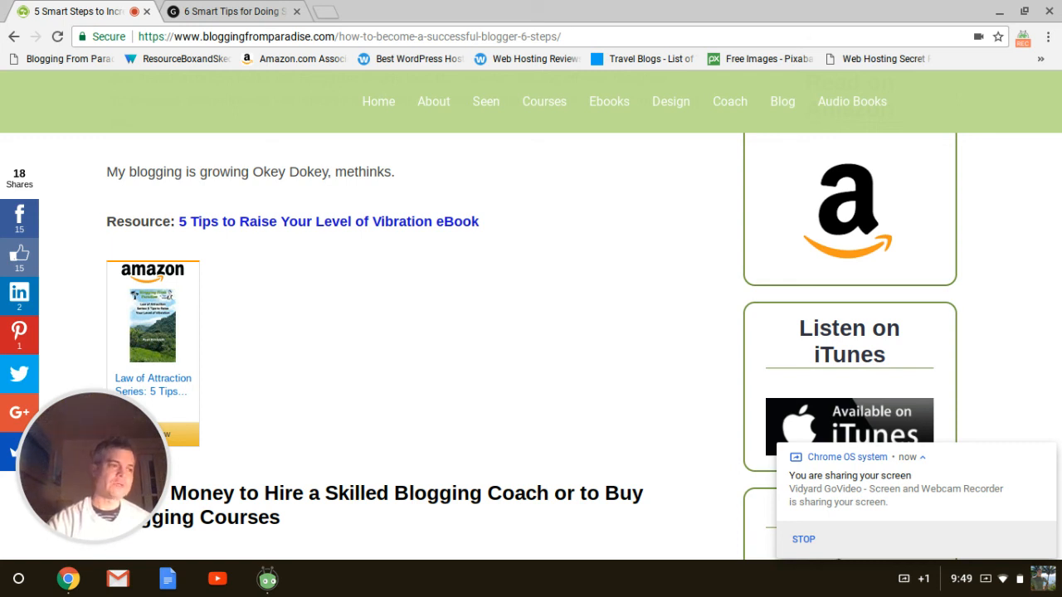
# Step: Scroll through section 2 on paid coaching, past the Istanbul photo, to the rocket science paragraph
pyautogui.scroll(-3)
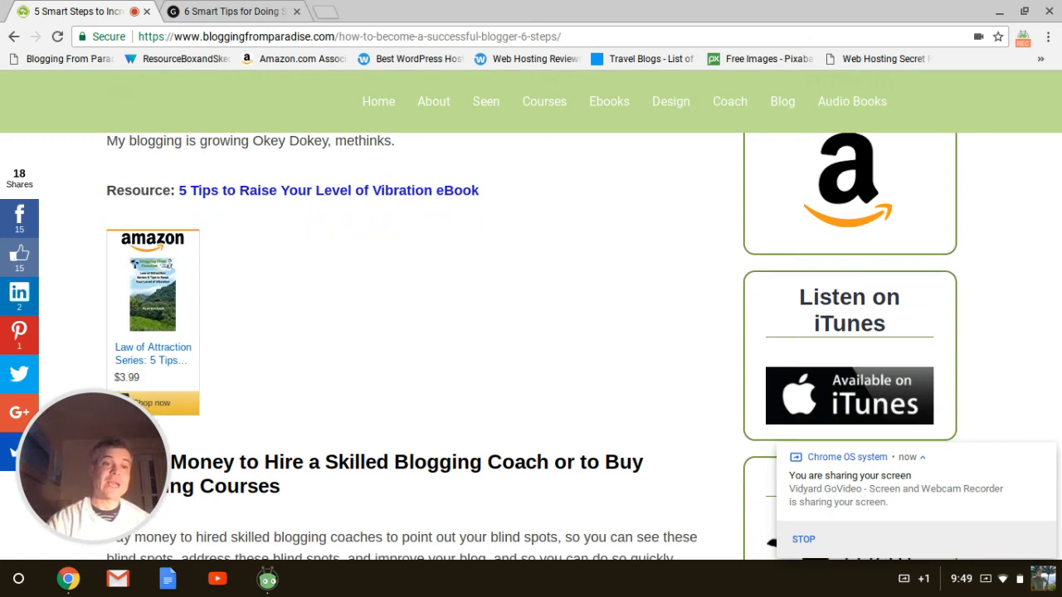
pyautogui.scroll(-3)
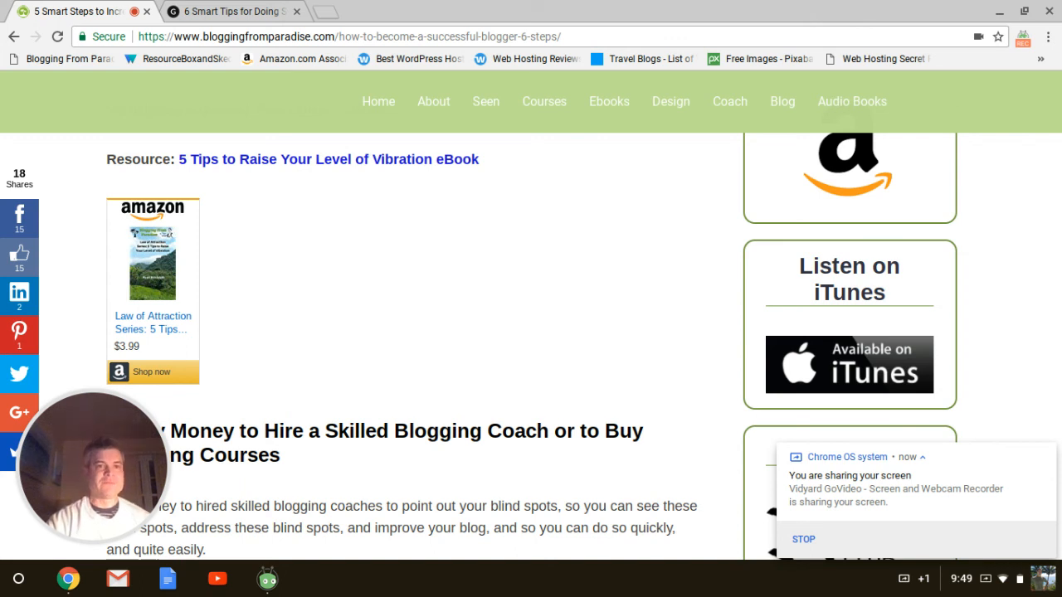
pyautogui.scroll(-3)
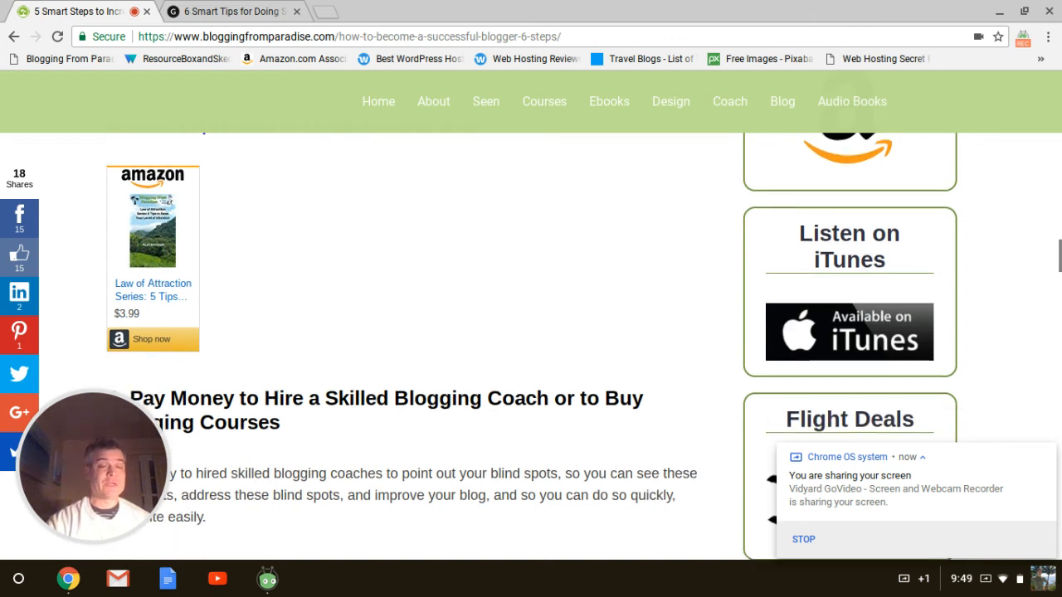
pyautogui.scroll(-3)
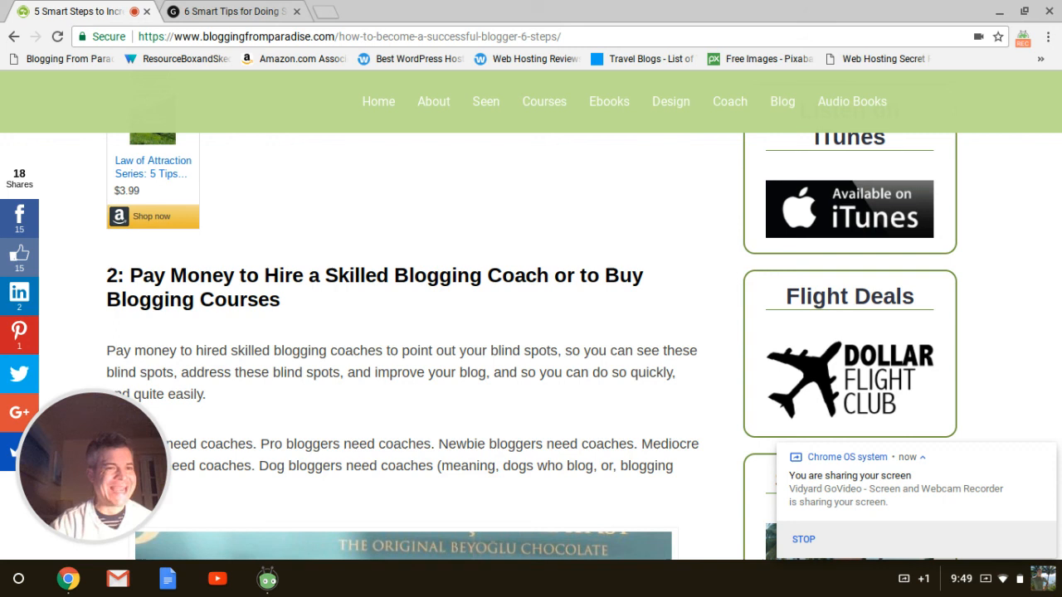
pyautogui.scroll(-3)
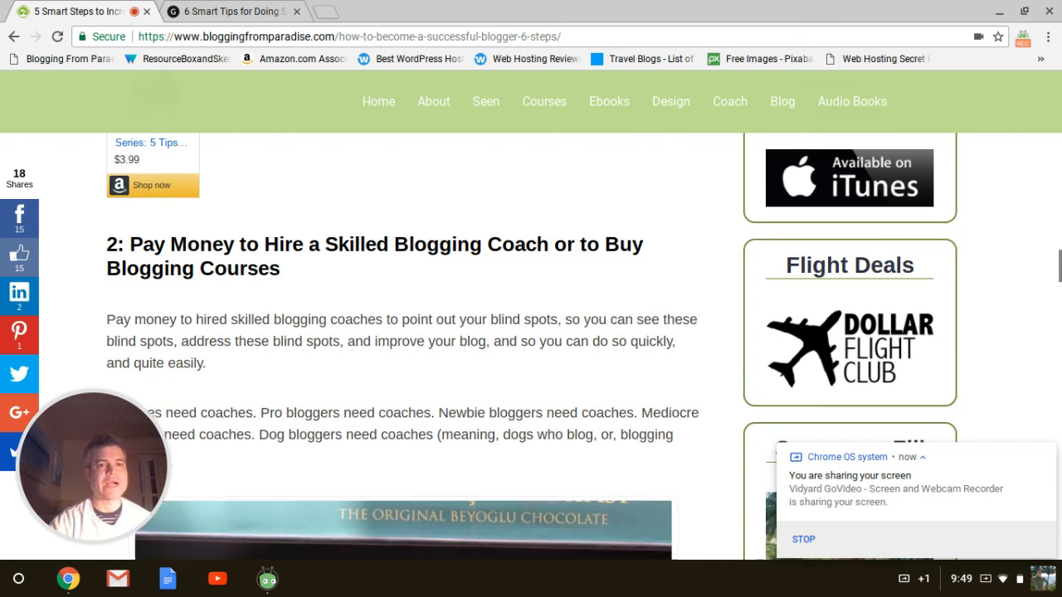
pyautogui.scroll(-3)
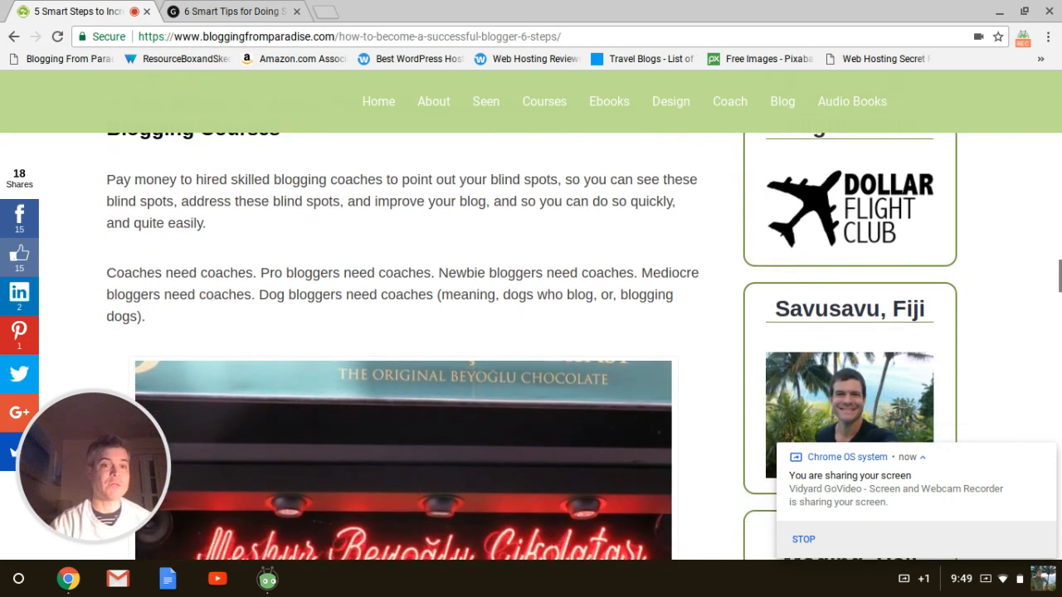
pyautogui.scroll(-3)
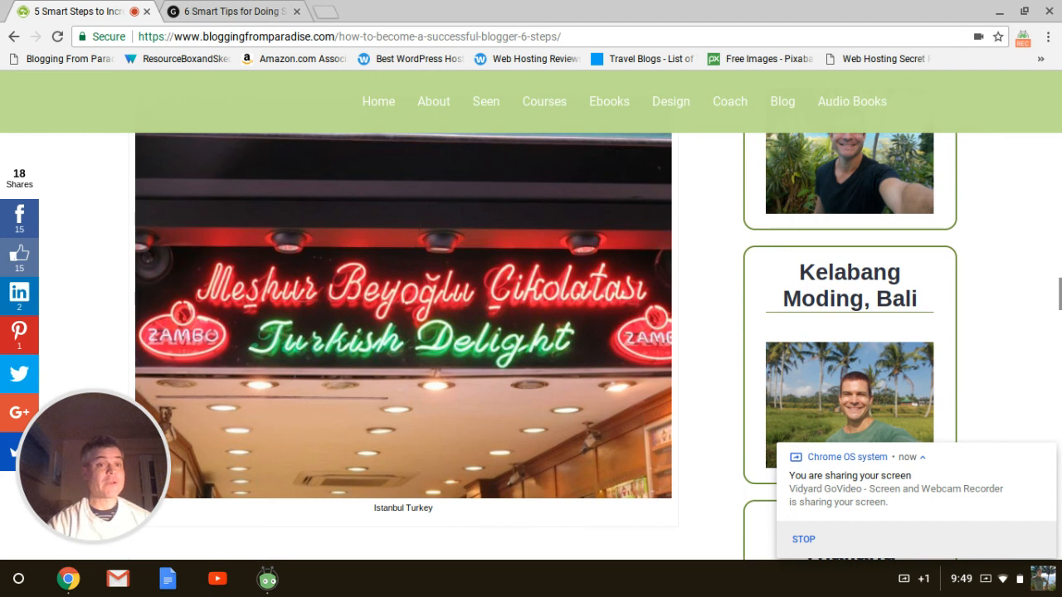
pyautogui.scroll(-3)
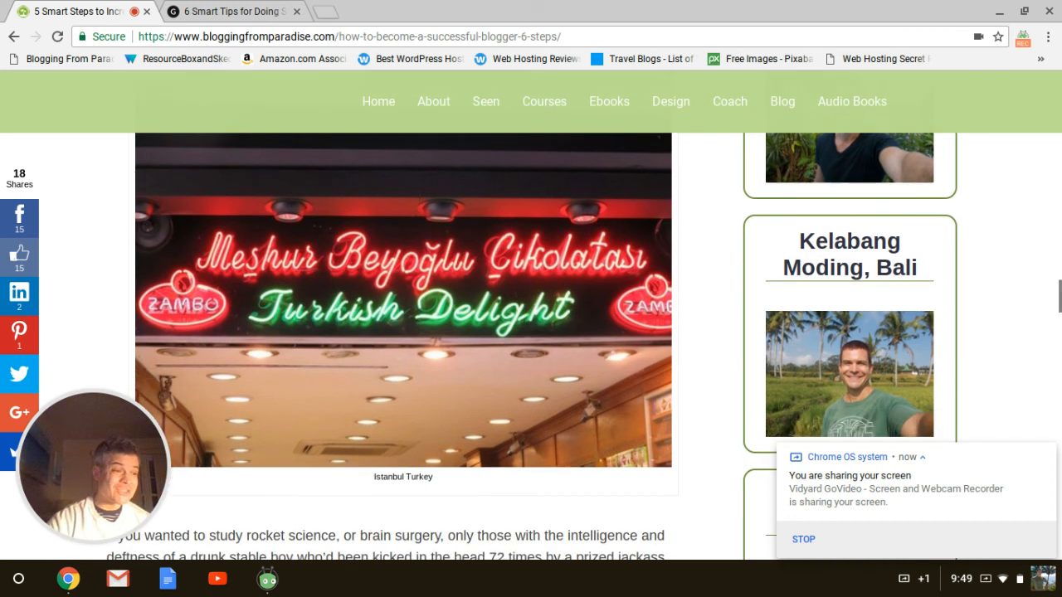
pyautogui.scroll(-3)
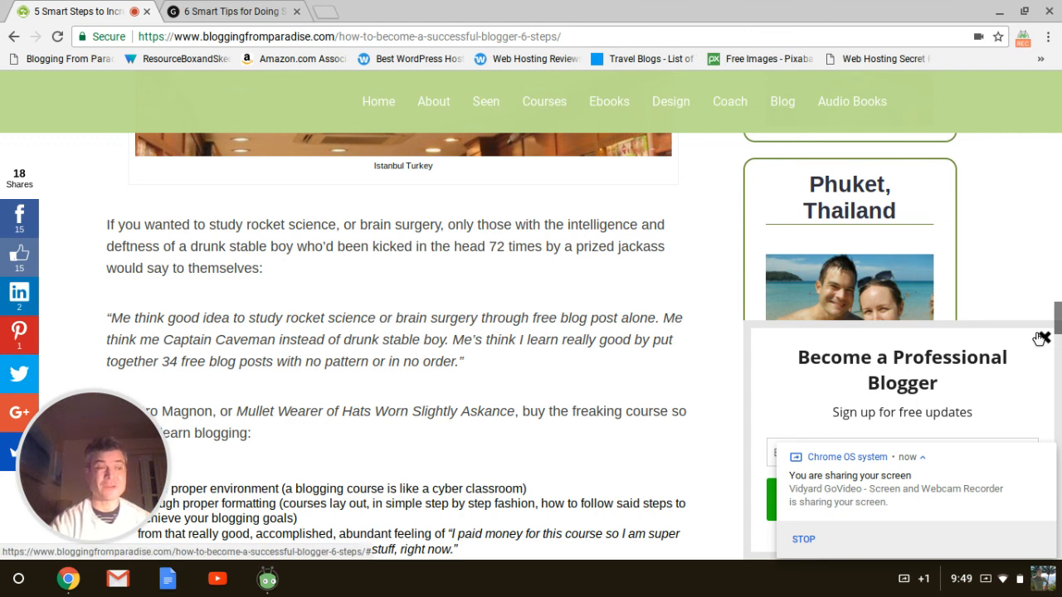
# Step: Close the 'Become a Professional Blogger' popup and scroll to the course bullet list
pyautogui.click(1042, 338)
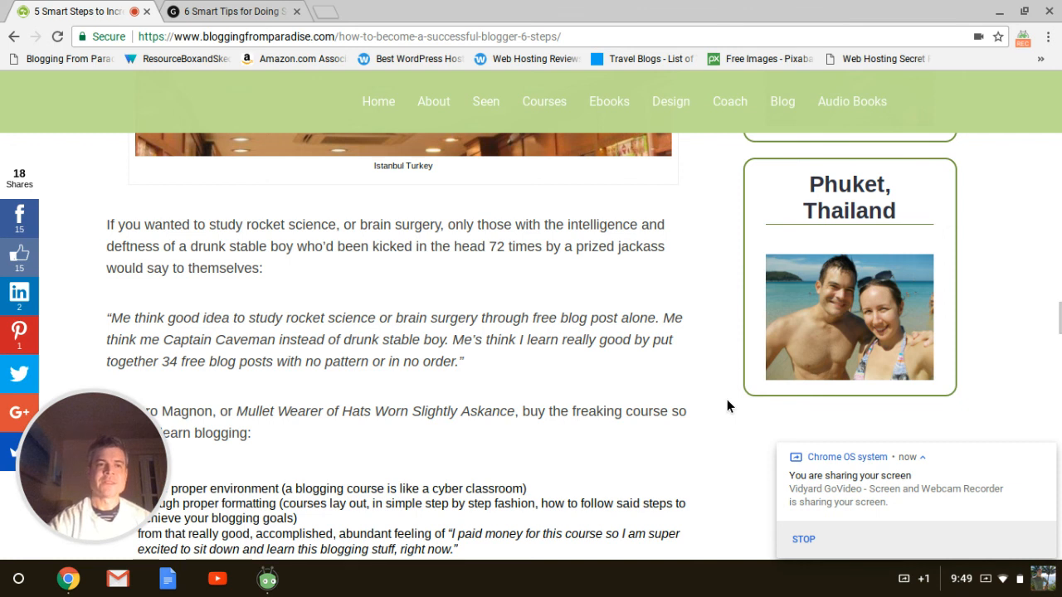
pyautogui.scroll(-3)
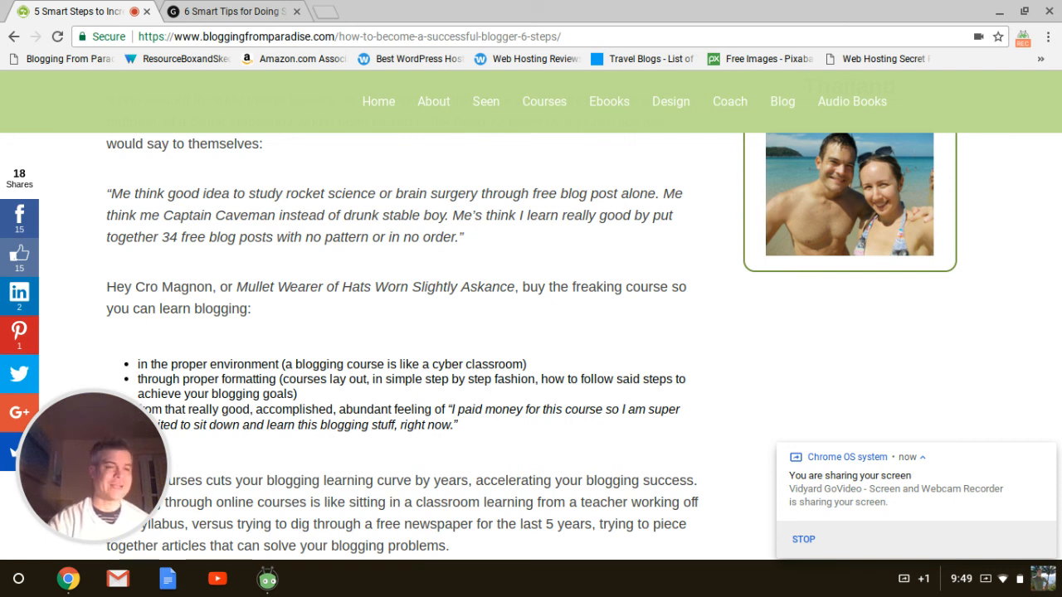
# Step: Scroll past the Write Your Ass Off and Monetize tips to the blogging-profits eBook card
pyautogui.scroll(-3)
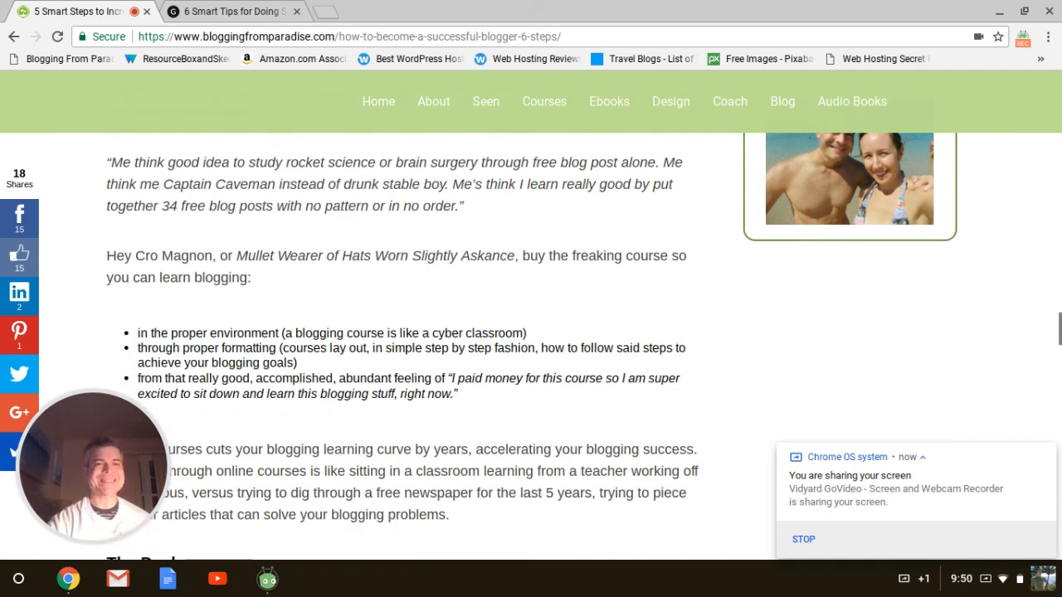
pyautogui.scroll(-3)
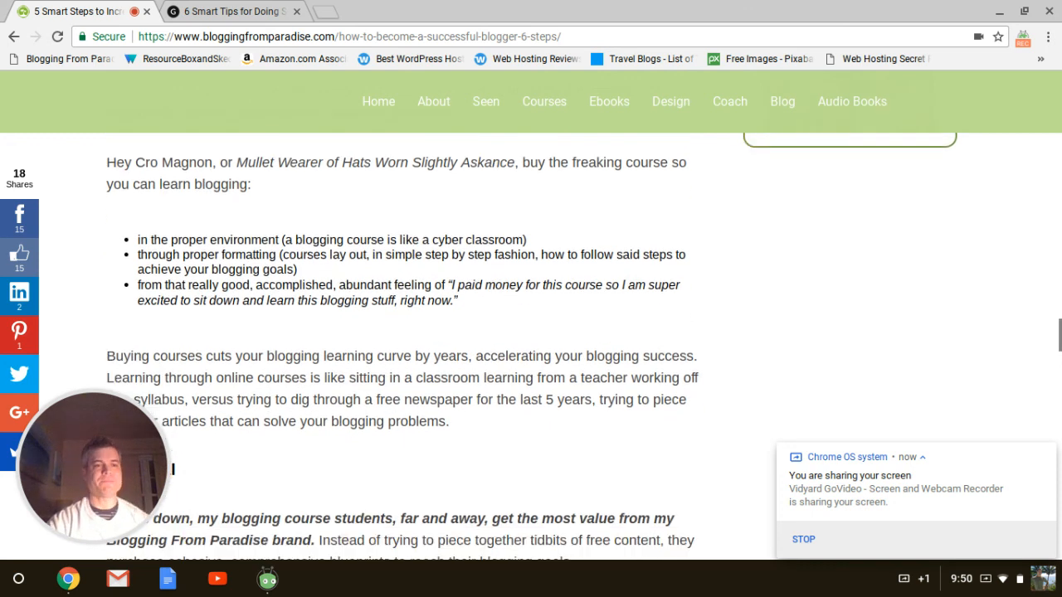
pyautogui.scroll(-3)
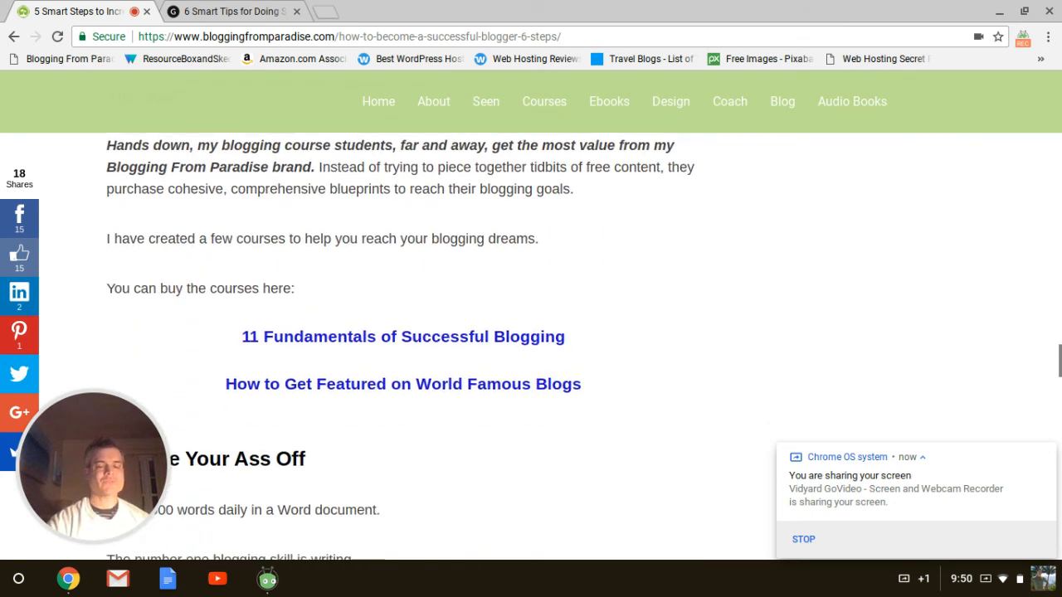
pyautogui.scroll(-3)
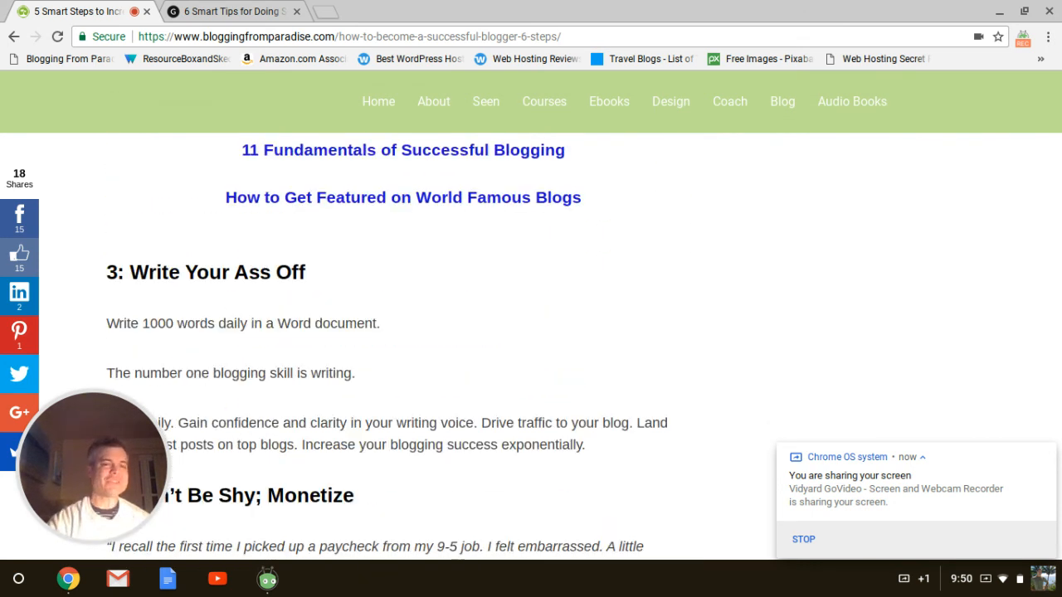
pyautogui.scroll(-3)
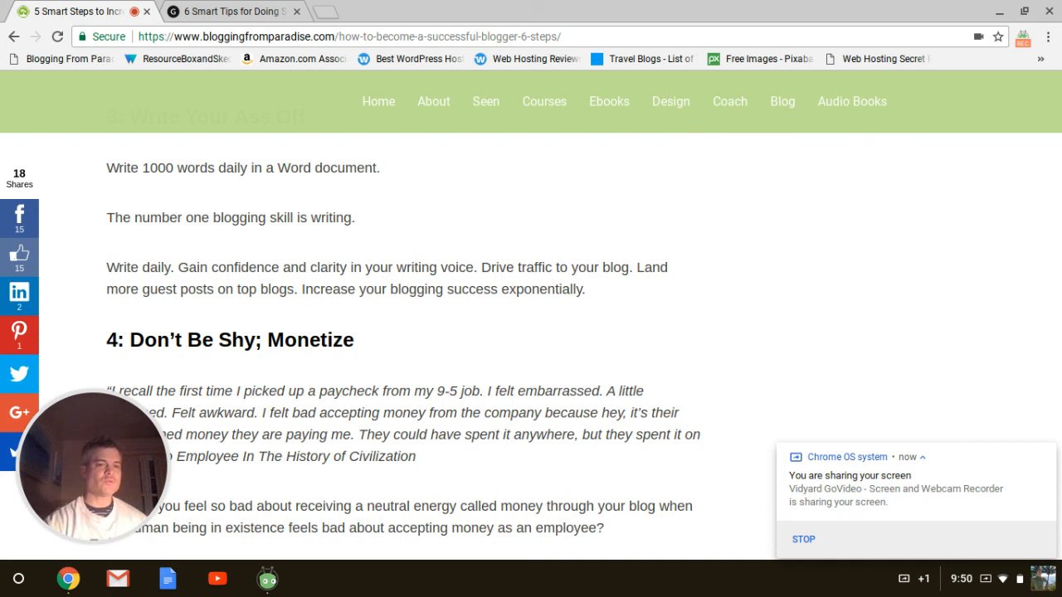
pyautogui.scroll(-3)
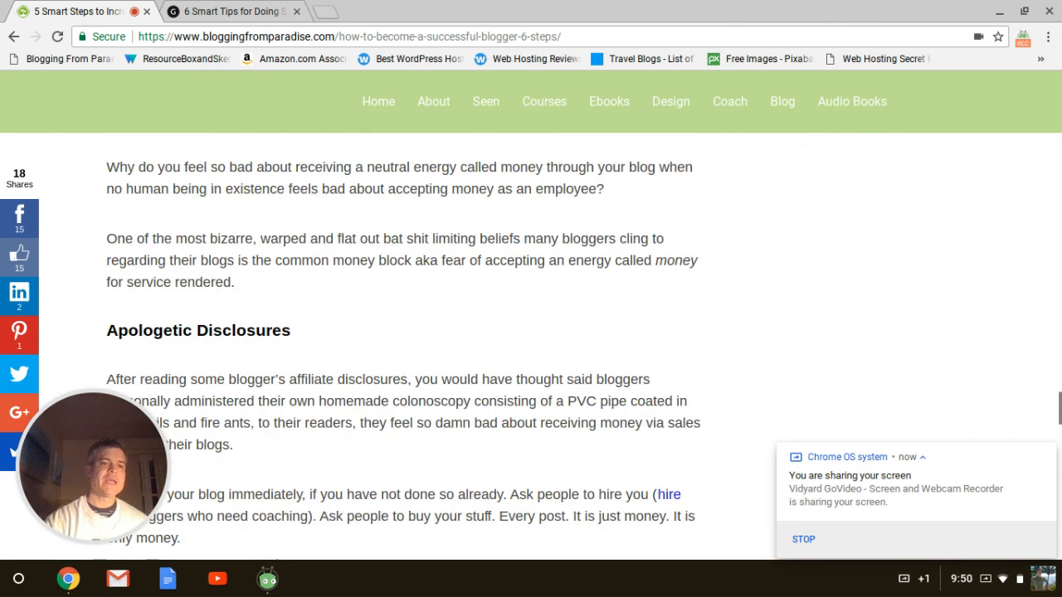
pyautogui.scroll(-3)
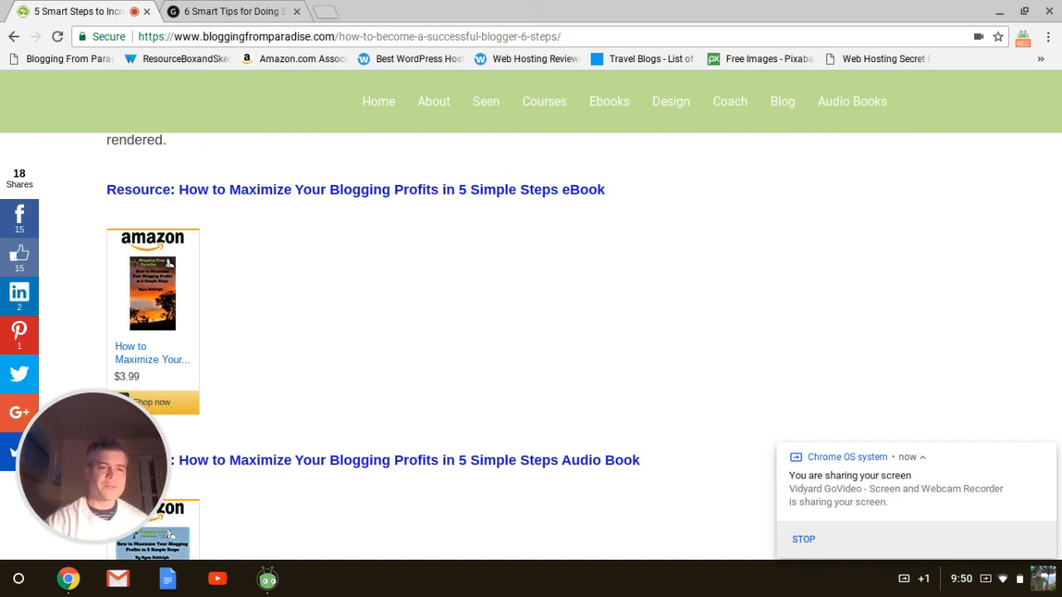
# Step: Scroll past the audio book card and 'Ask Quality Questions' to the 'Your Turn' author box
pyautogui.scroll(-3)
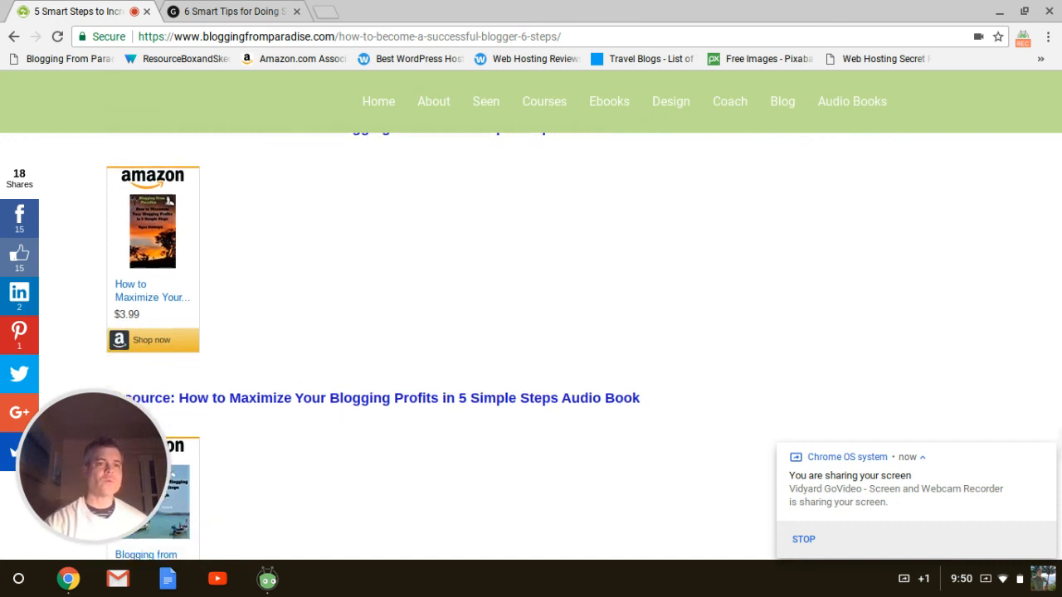
pyautogui.scroll(-3)
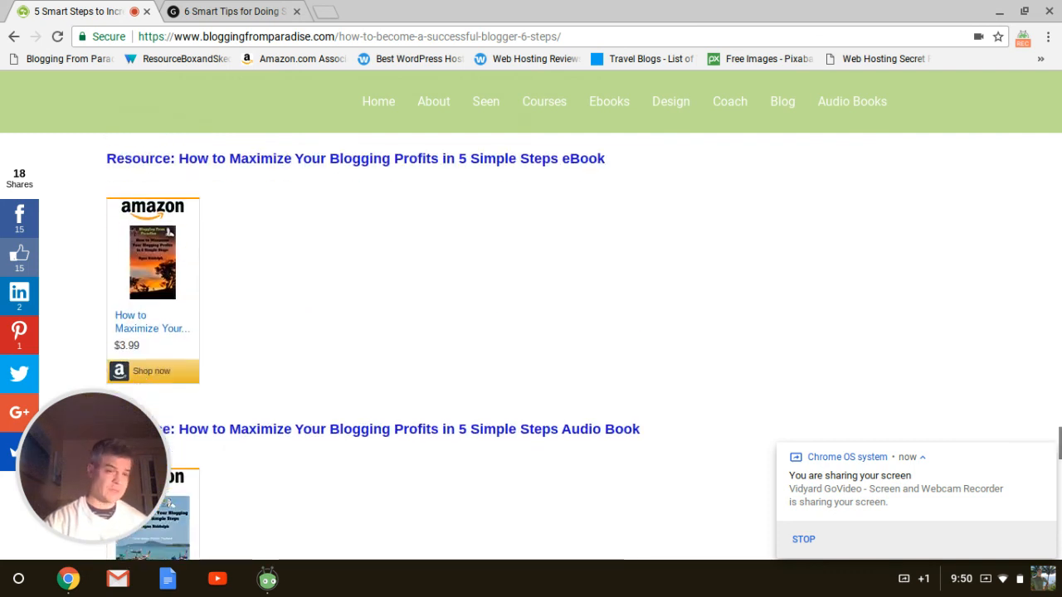
pyautogui.scroll(-3)
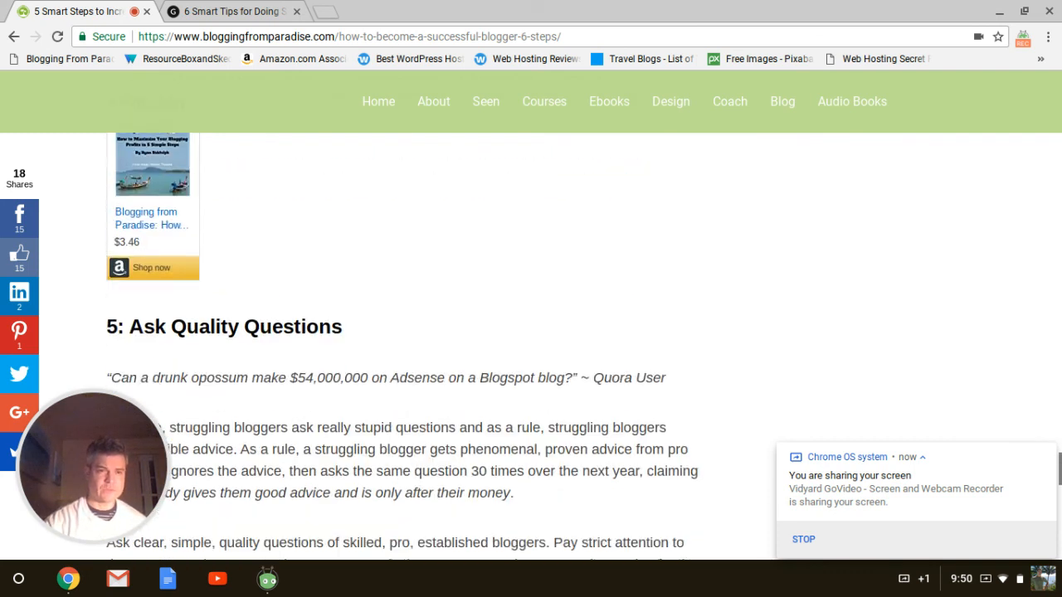
pyautogui.scroll(-3)
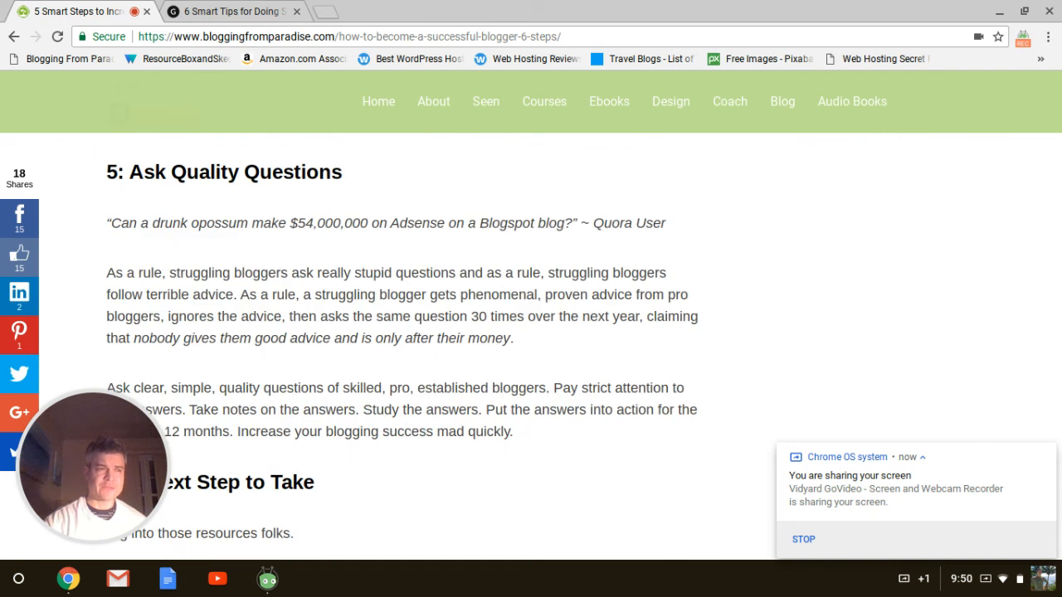
pyautogui.scroll(-3)
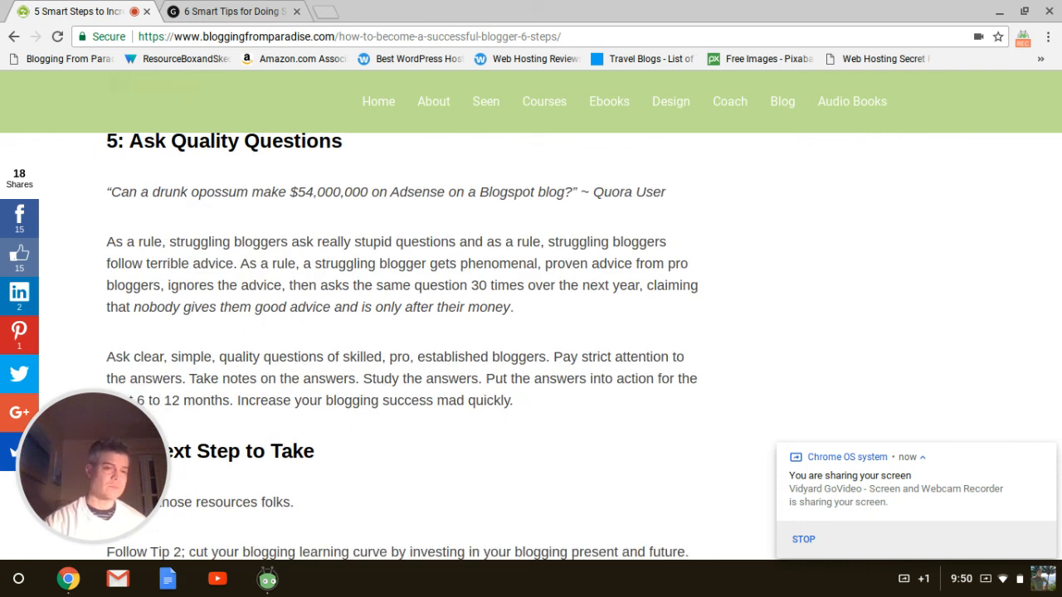
pyautogui.scroll(-3)
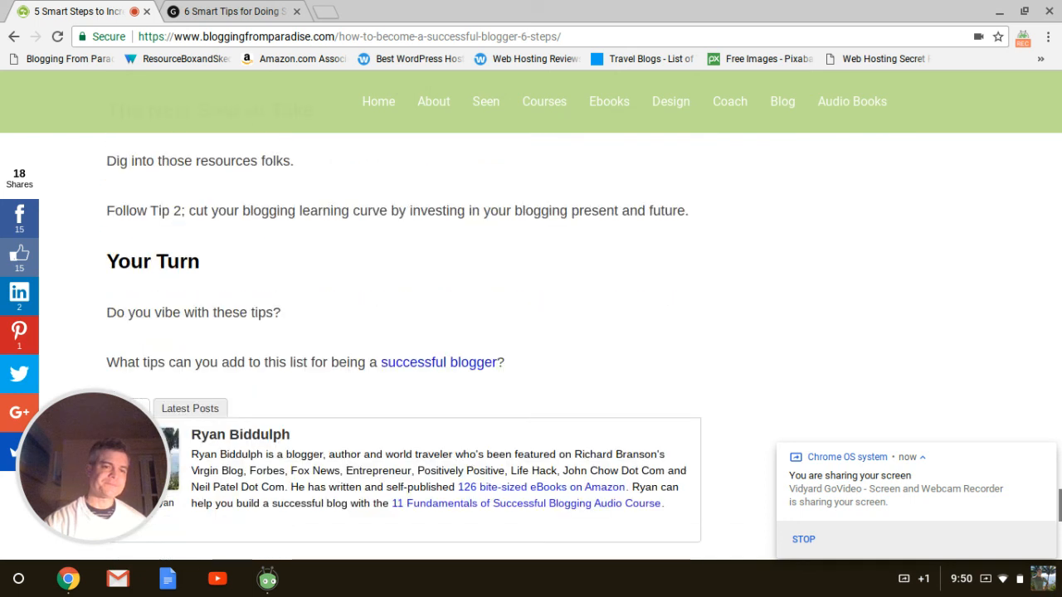
# Step: Scroll past the author box to the single comment from Ryan Biddulph
pyautogui.scroll(-3)
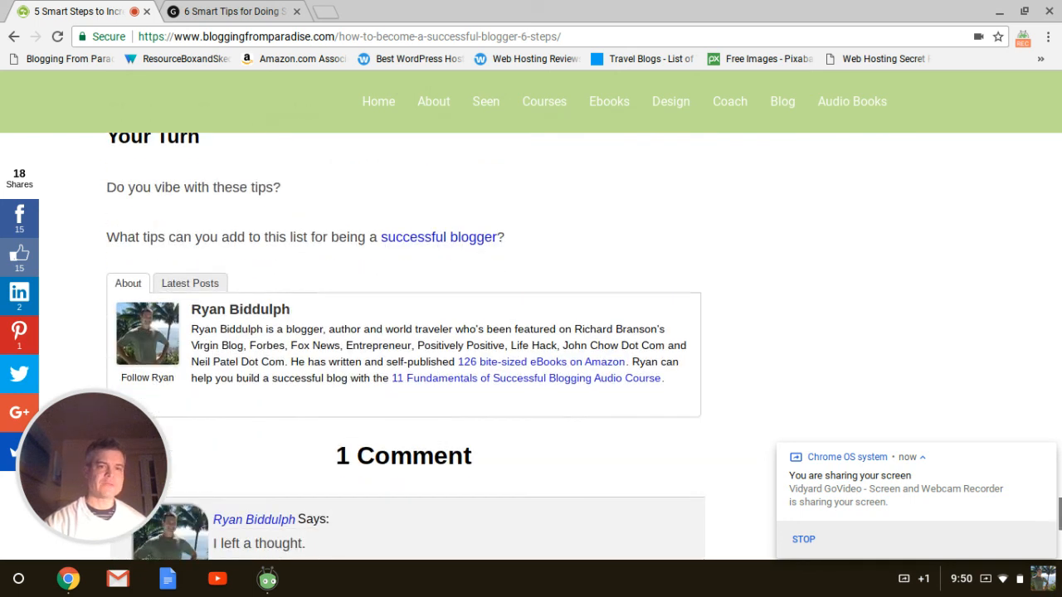
pyautogui.scroll(-3)
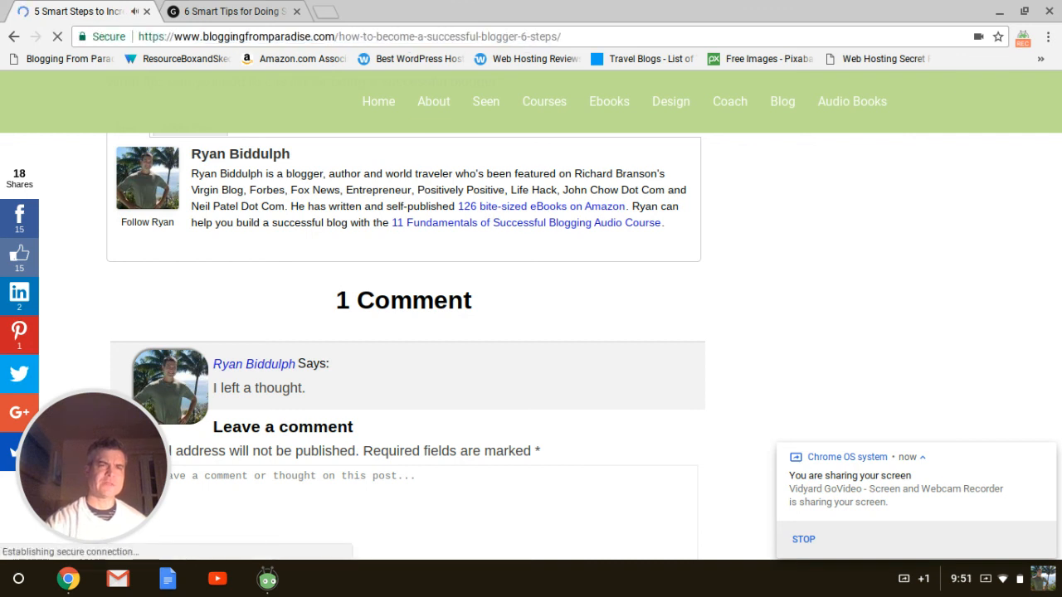
pyautogui.scroll(-3)
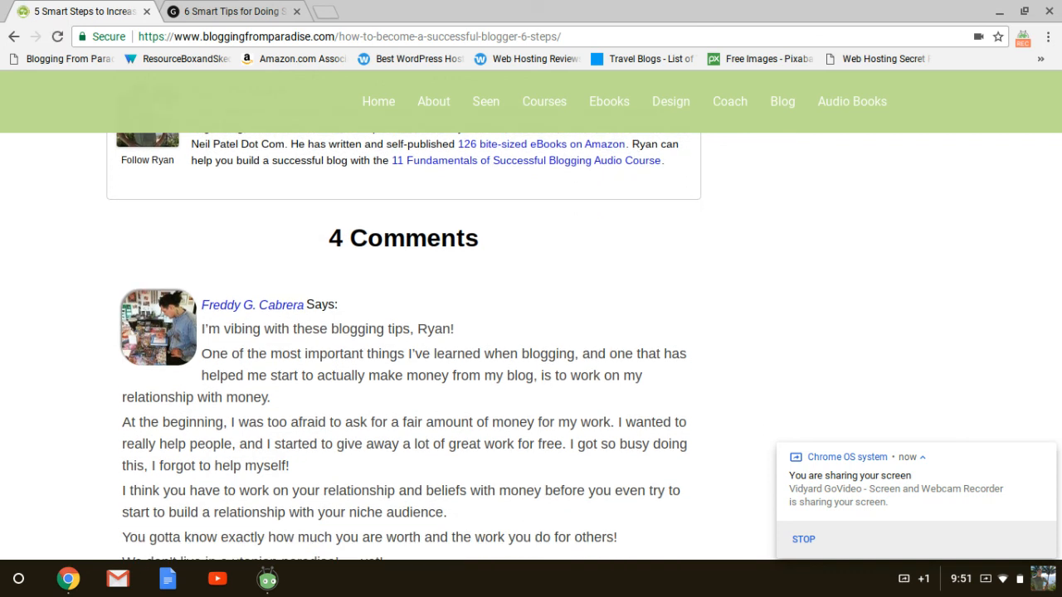
pyautogui.scroll(-3)
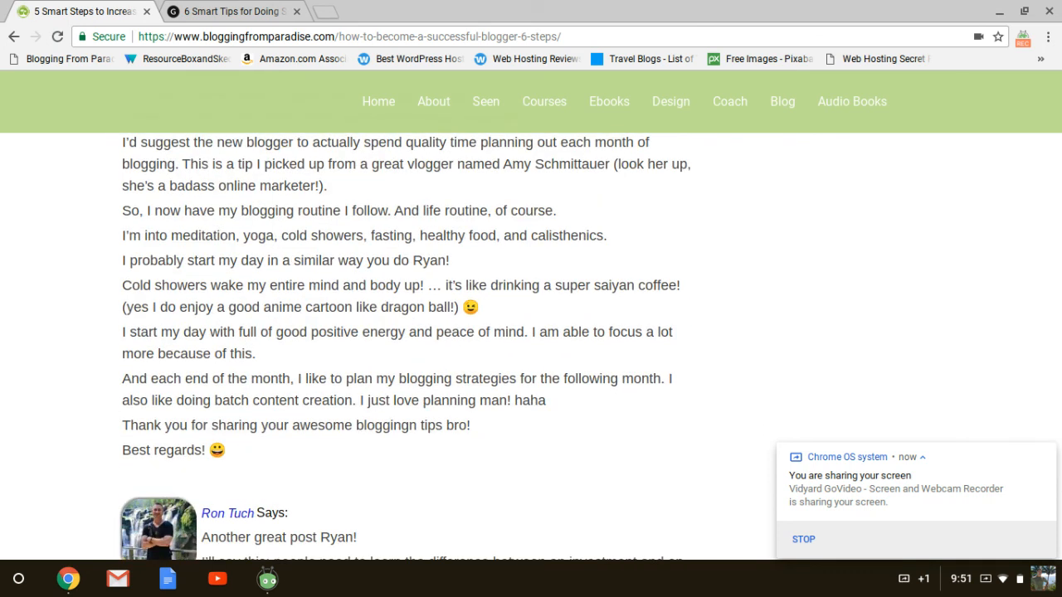
pyautogui.scroll(-3)
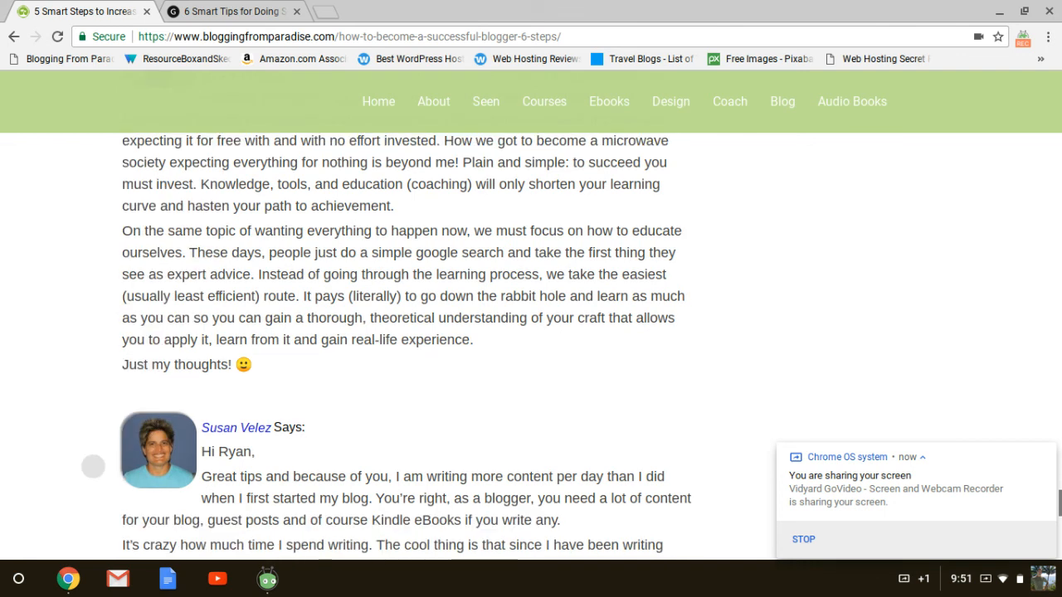
pyautogui.scroll(-3)
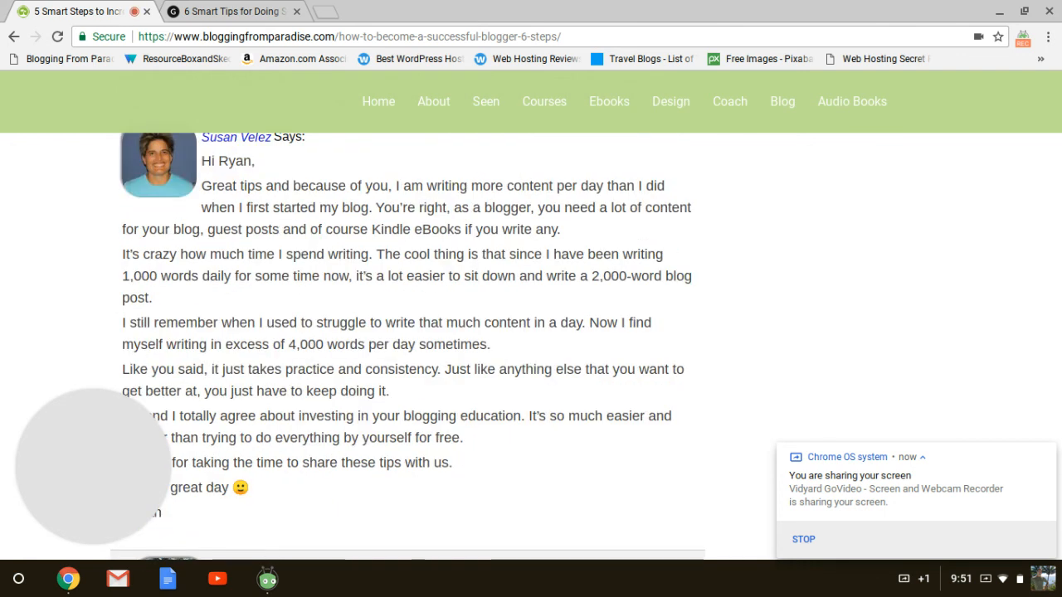